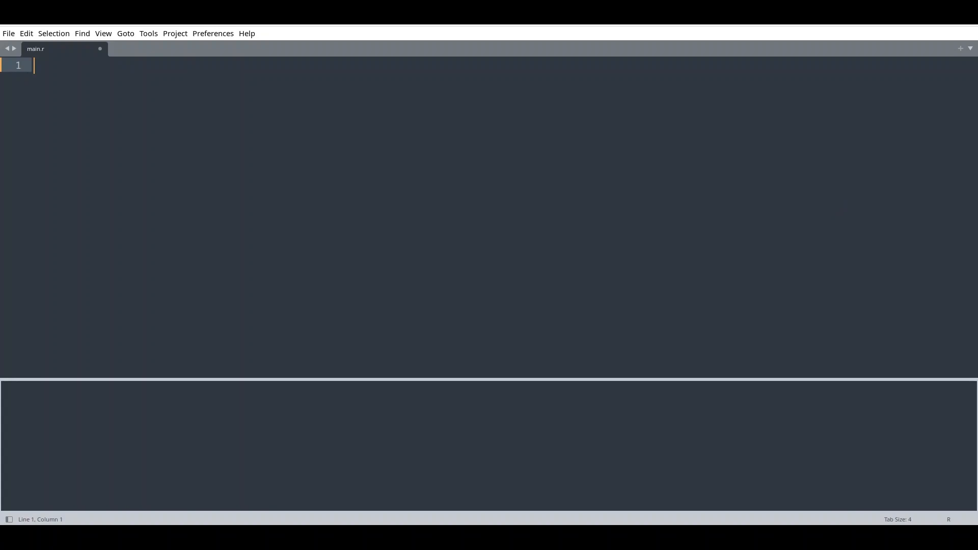
- Write library(lobstr) and a <- 10 on separate lines using autocomplete
{"action": "type", "text": "lib"}
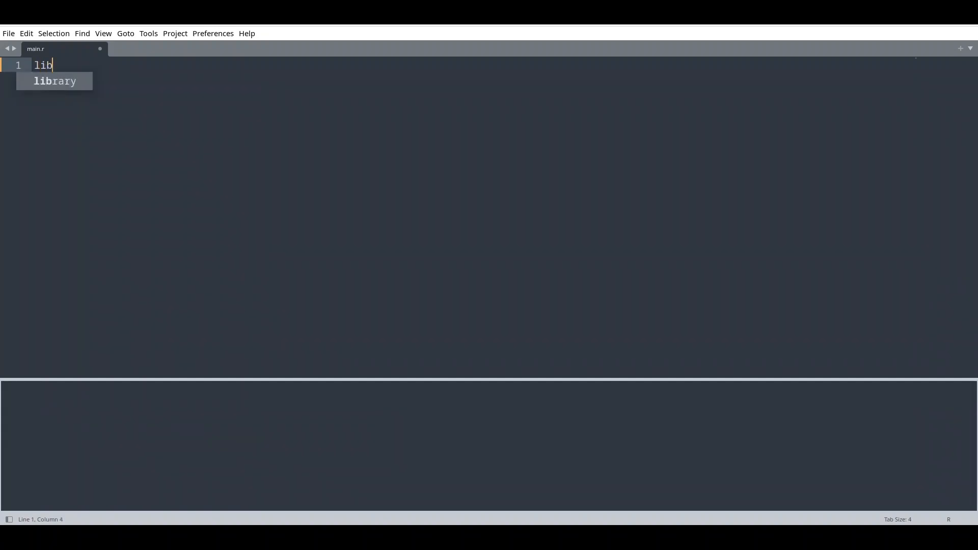
{"action": "type", "text": "rary(lobstr"}
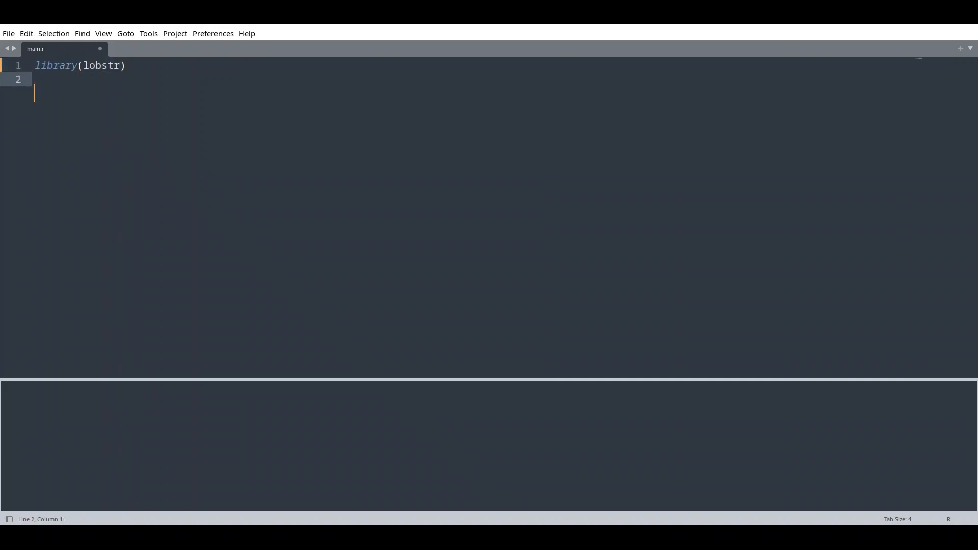
{"action": "key", "text": "Return"}
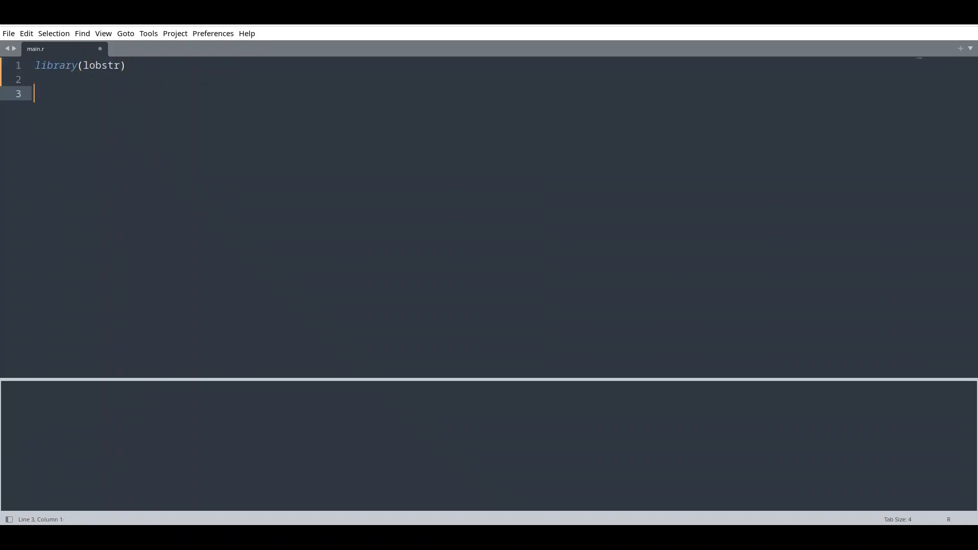
{"action": "type", "text": "a <-"}
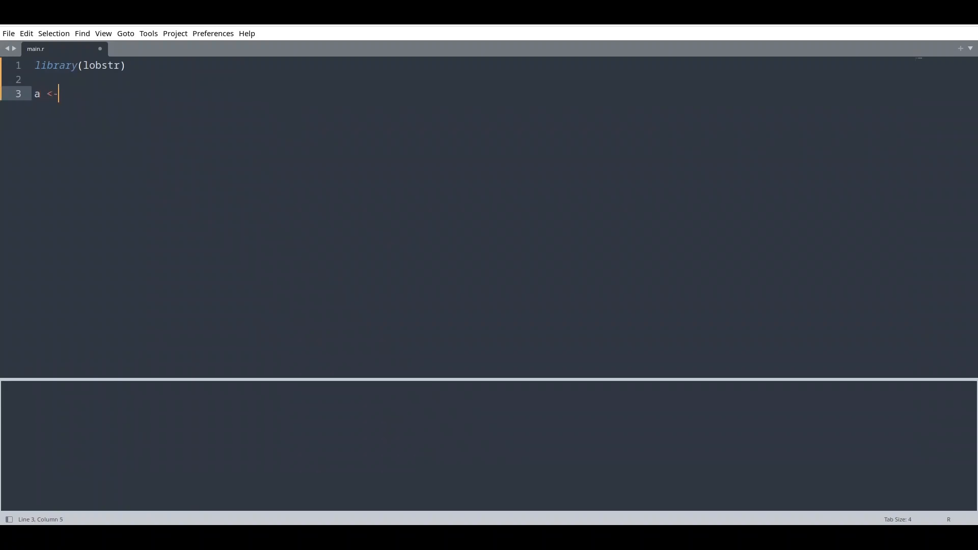
{"action": "type", "text": "10"}
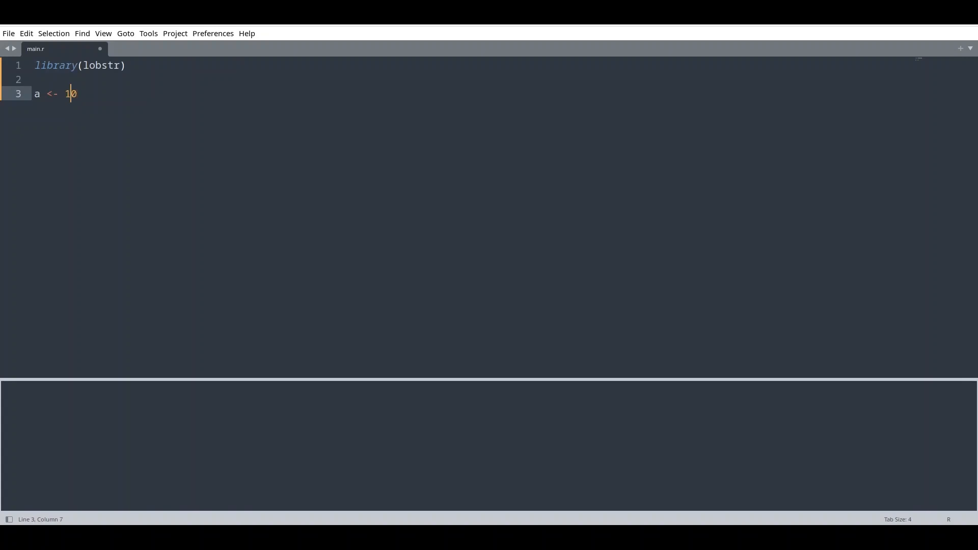
{"action": "type", "text": "0"}
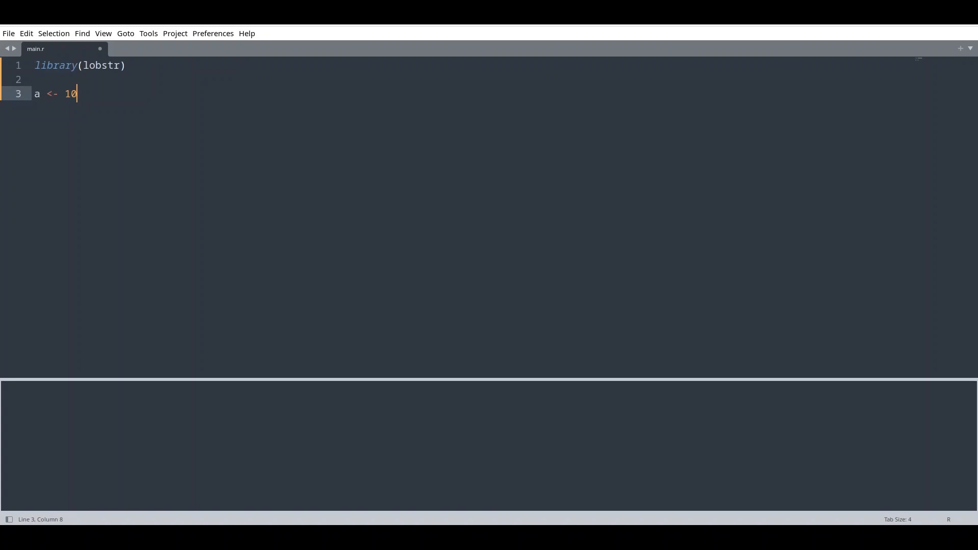
{"action": "key", "text": "Enter"}
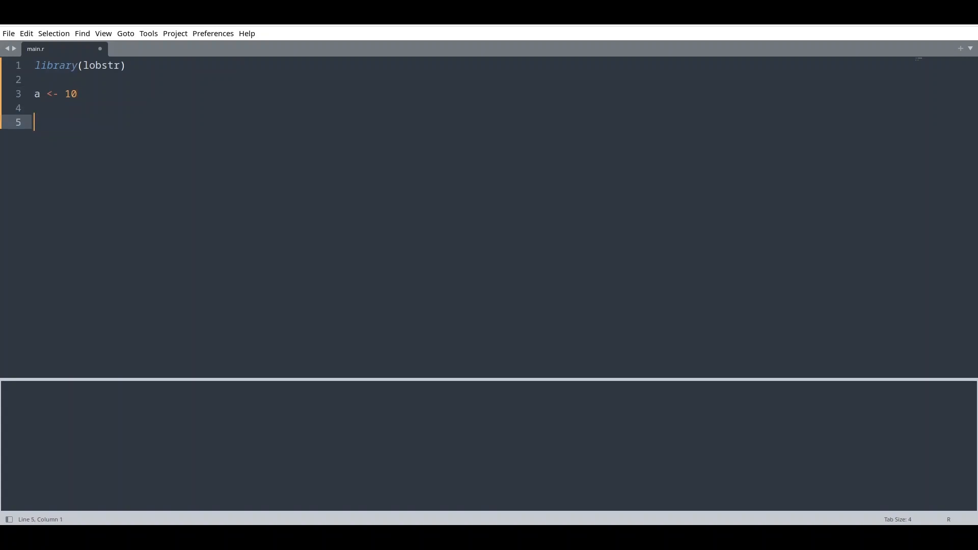
- Add the obj_size(a) call and save the script as main.r
{"action": "type", "text": "ob"}
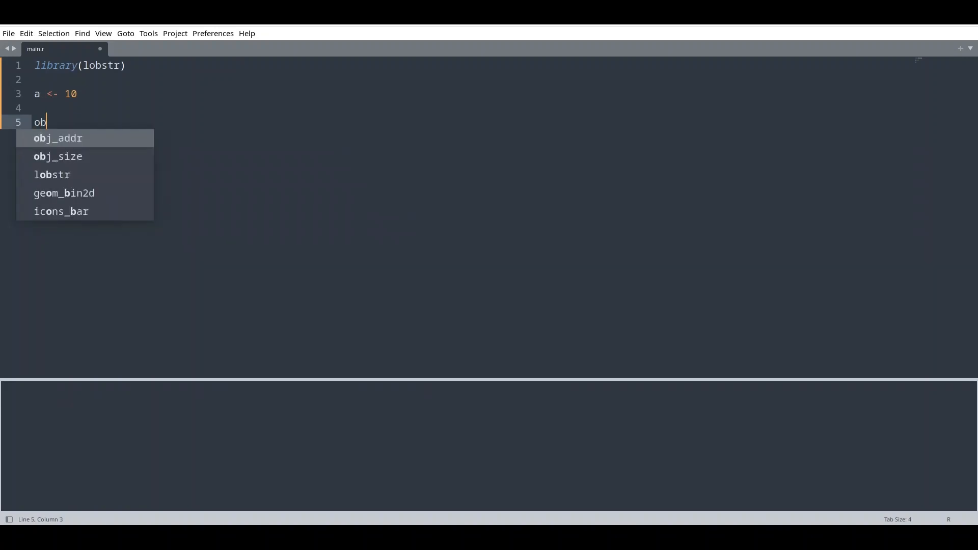
{"action": "type", "text": "j_size("}
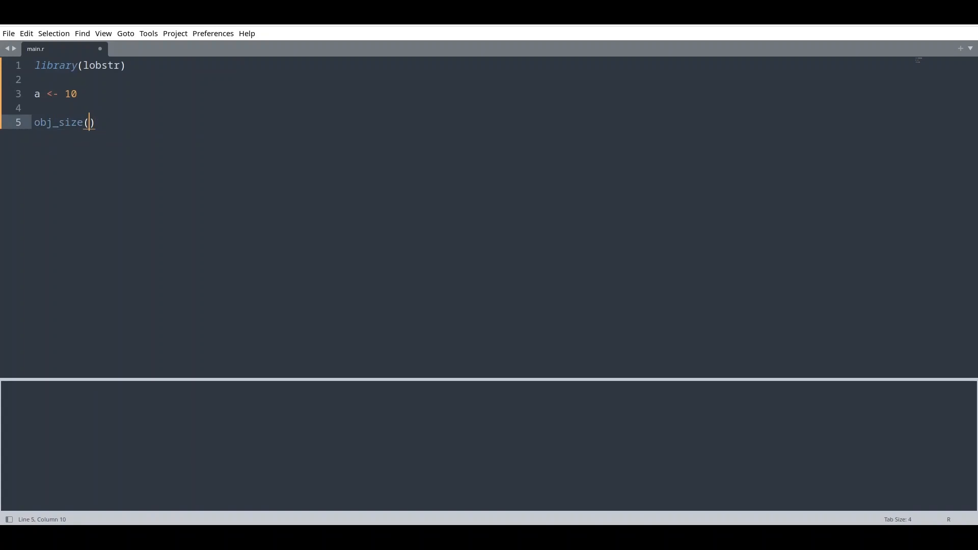
{"action": "type", "text": "a"}
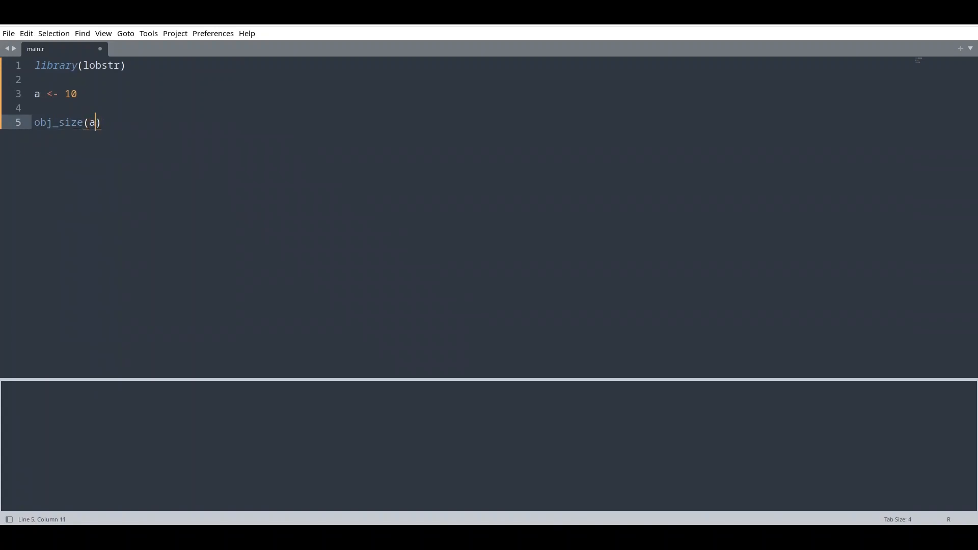
{"action": "key", "text": "ctrl+s"}
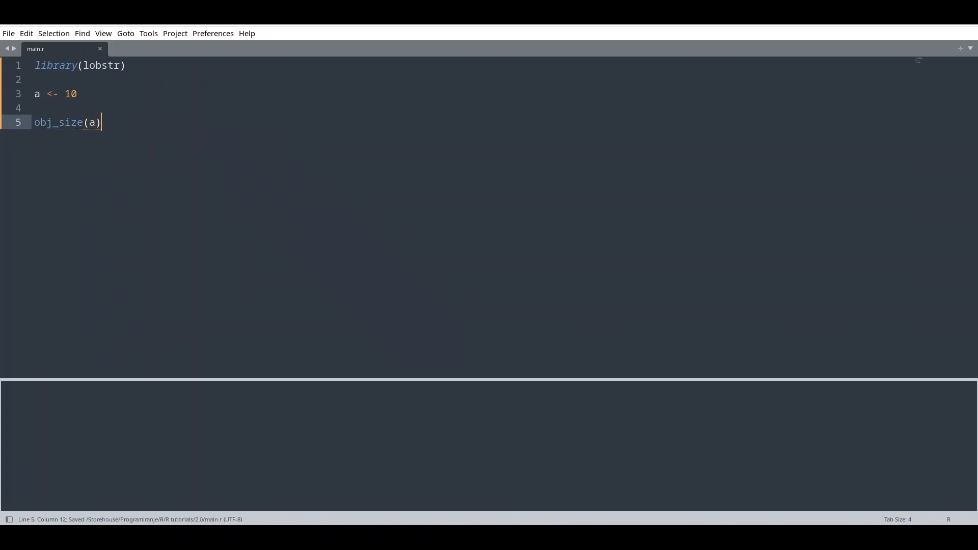
- Build main.r with Ctrl+B so the output panel shows obj_size(a) as 56 B
{"action": "key", "text": "ctrl+b"}
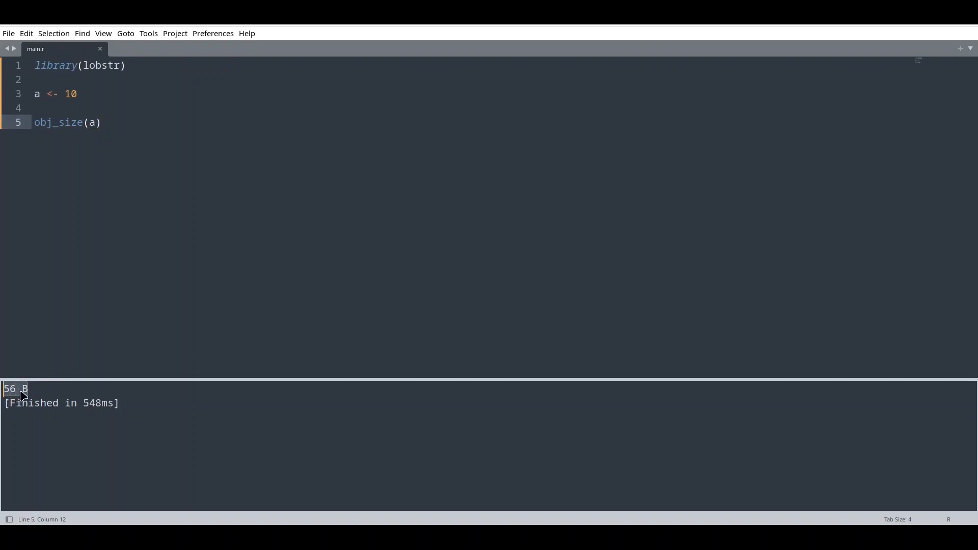
{"action": "mouse_move", "coordinate": [23, 398]}
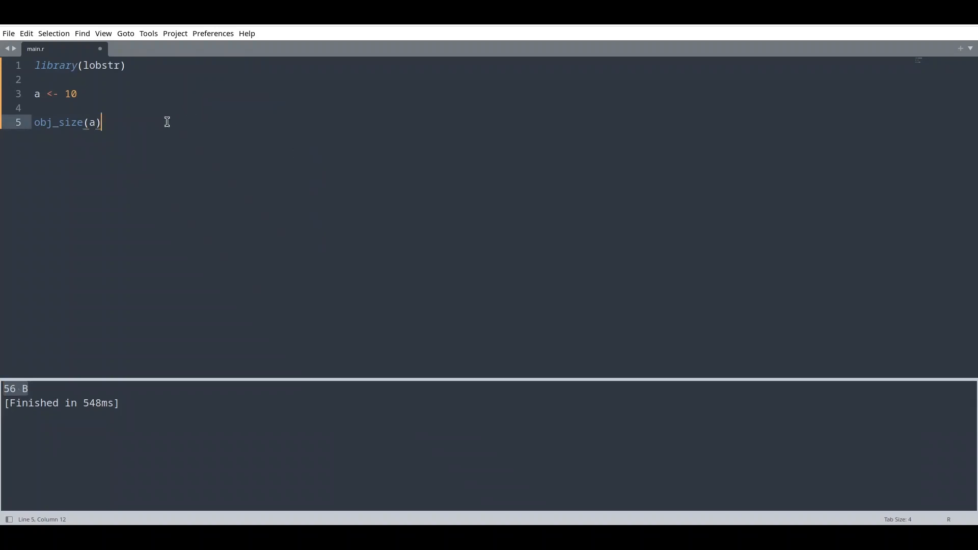
{"action": "mouse_move", "coordinate": [255, 98]}
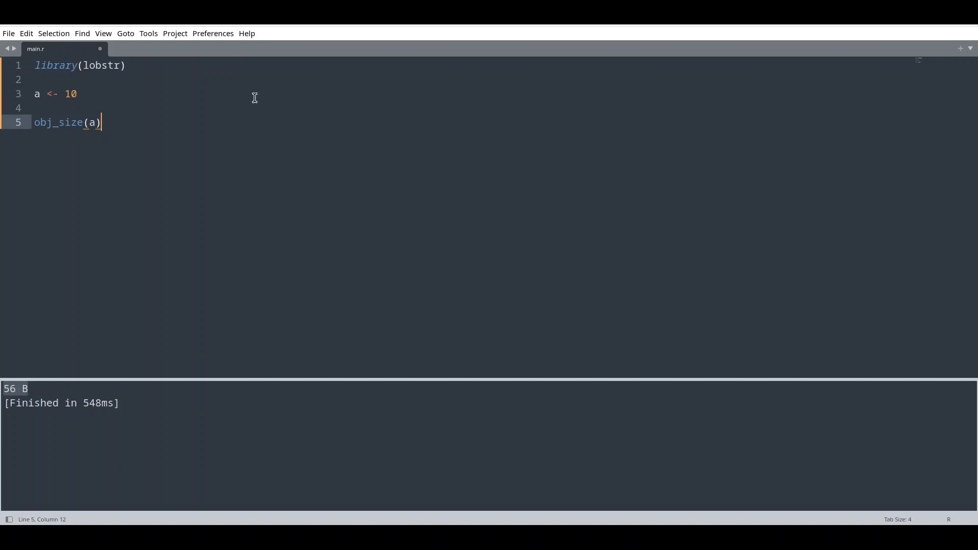
- Add mem_used() on line 6 and rerun, printing 25.50 MB after 56 B
{"action": "key", "text": "Return"}
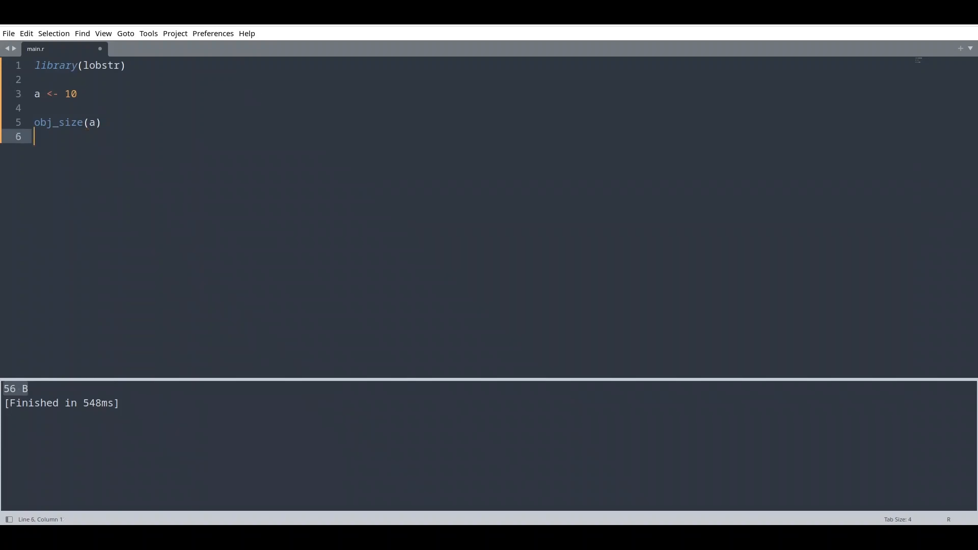
{"action": "type", "text": "mem_used"}
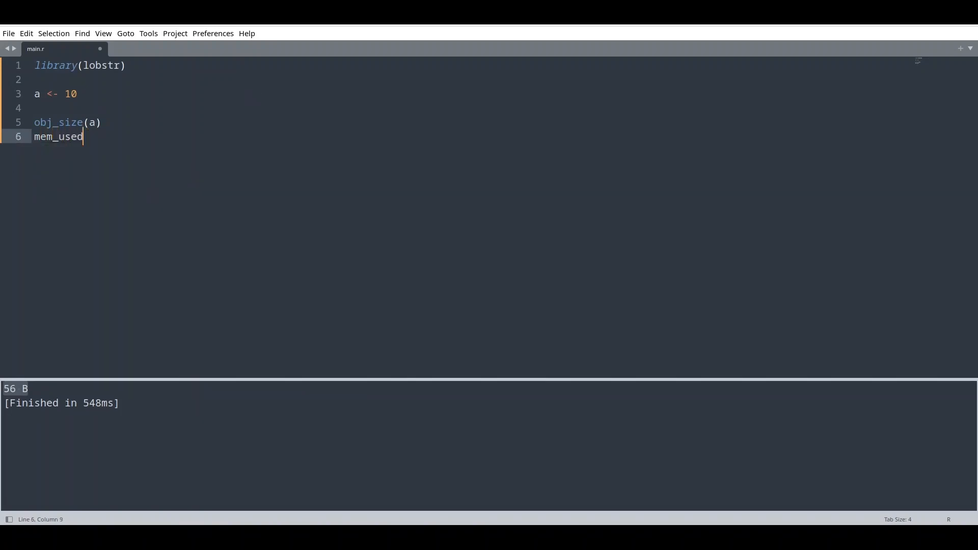
{"action": "type", "text": "()"}
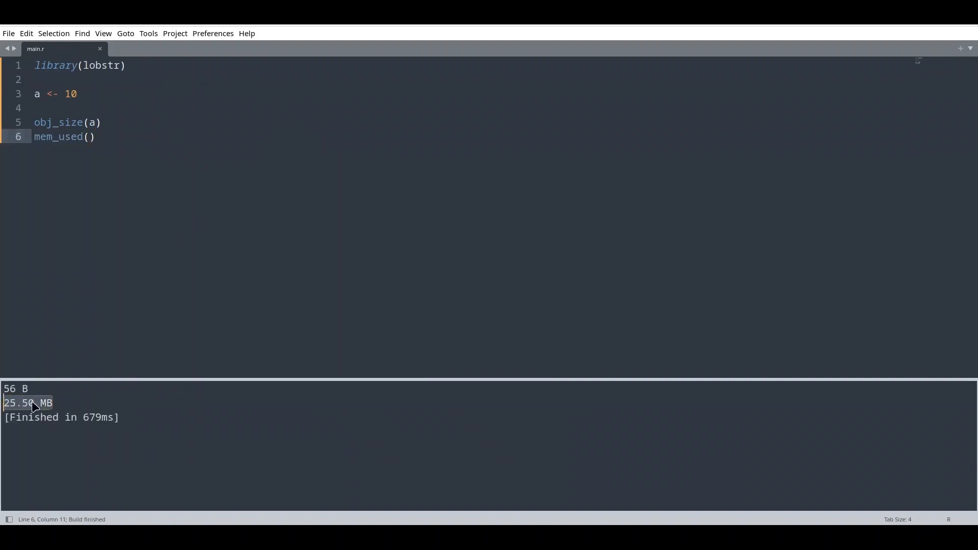
{"action": "mouse_move", "coordinate": [56, 411]}
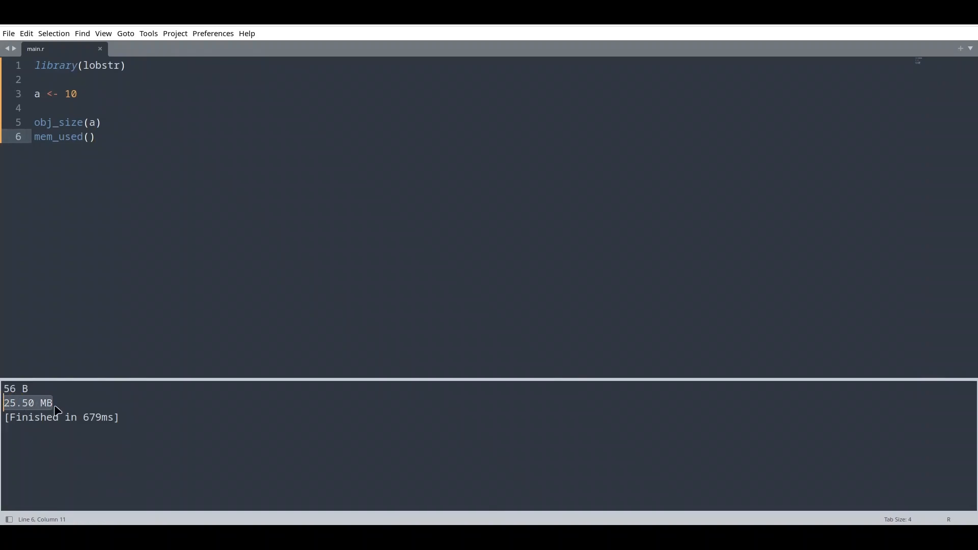
{"action": "left_click", "coordinate": [93, 137]}
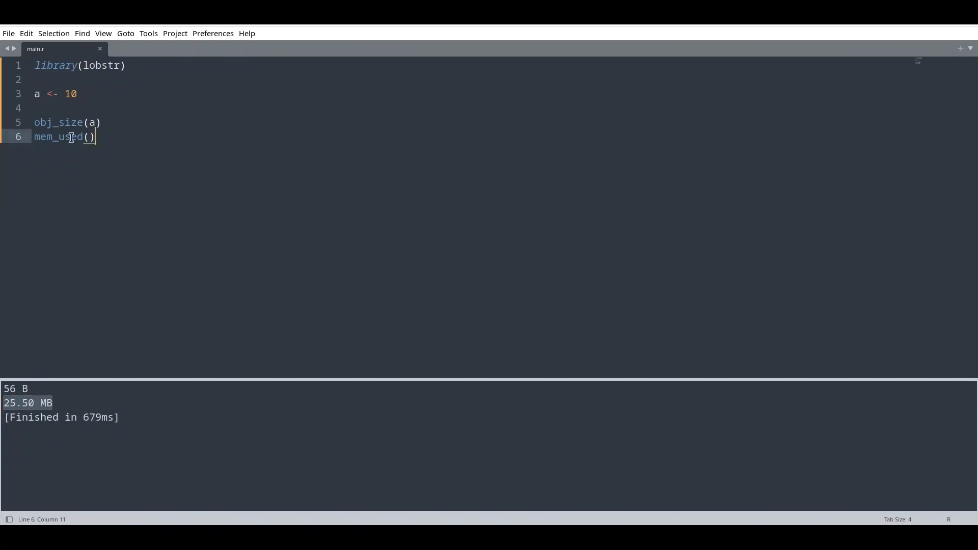
{"action": "mouse_move", "coordinate": [212, 152]}
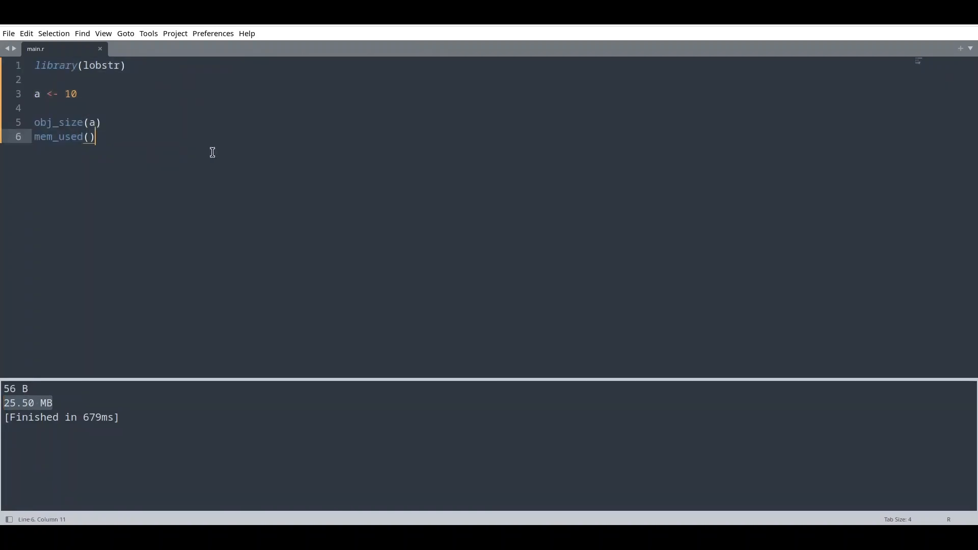
- Add obj_addr(a) on line 7 and run, printing address 0x564d1b345740
{"action": "key", "text": "Return"}
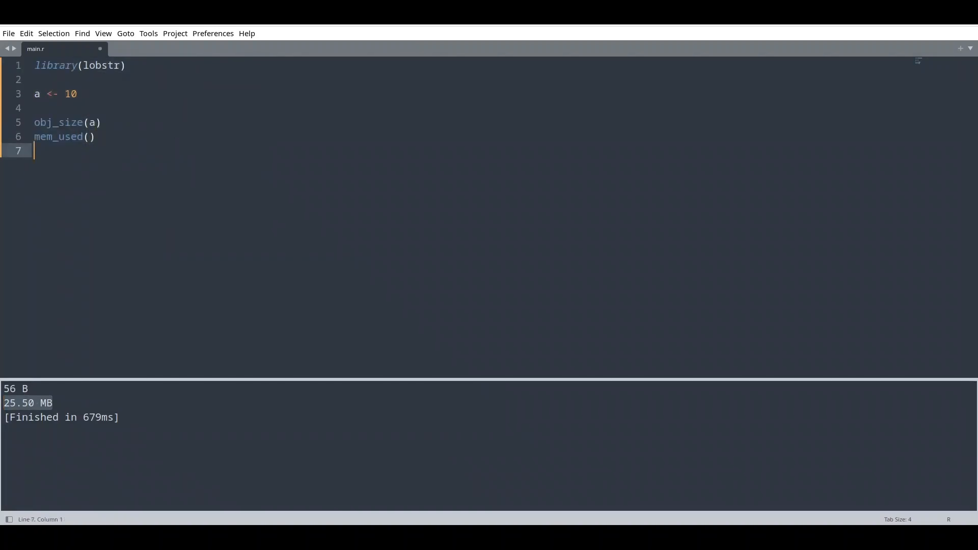
{"action": "type", "text": "obf"}
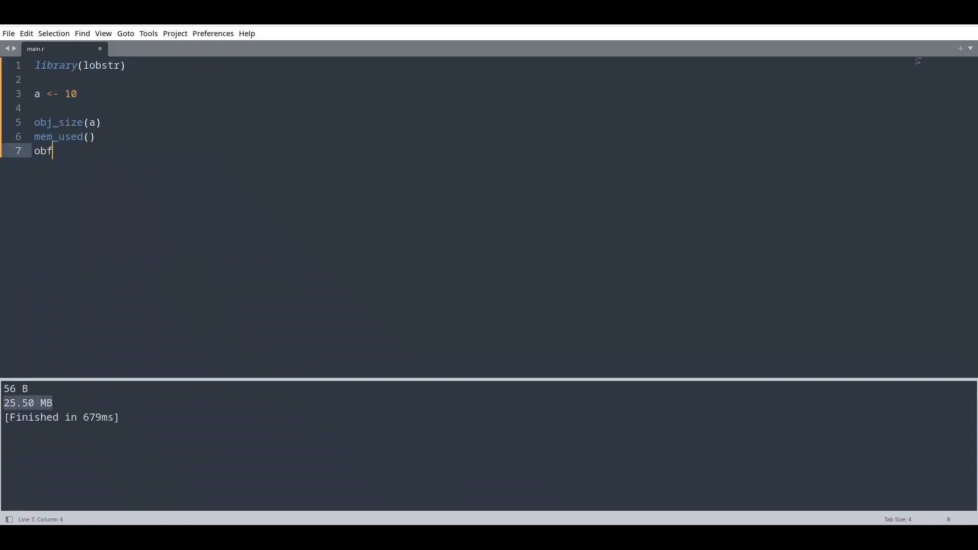
{"action": "type", "text": "_addr"}
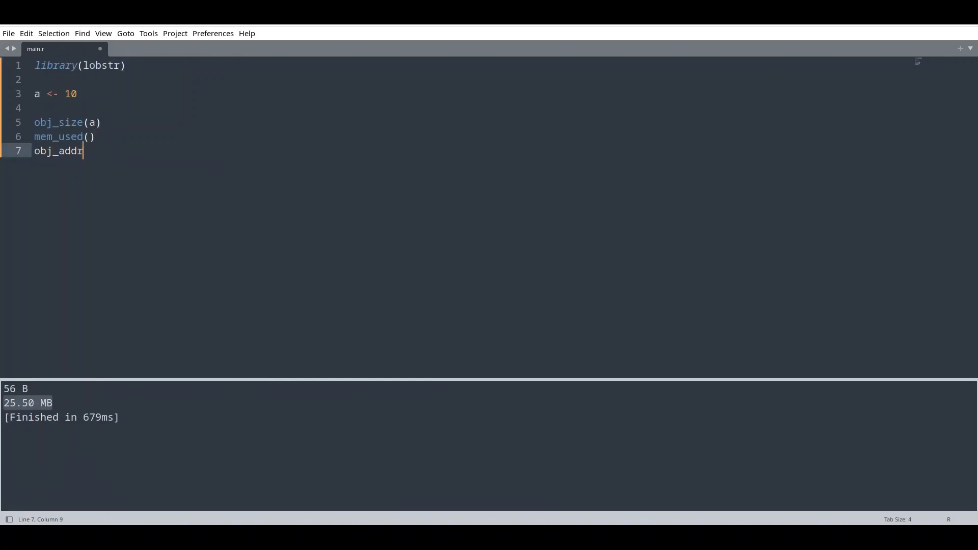
{"action": "type", "text": "(a"}
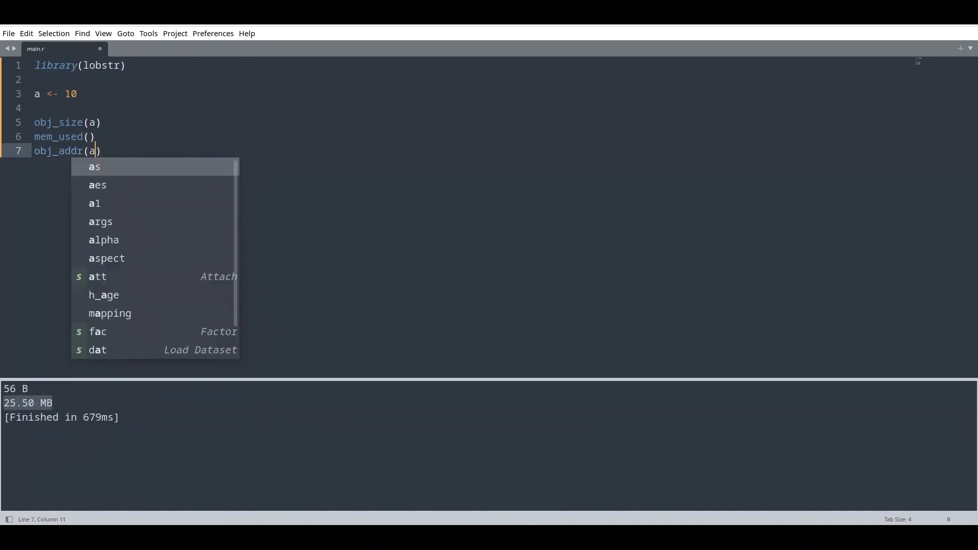
{"action": "key", "text": "escape"}
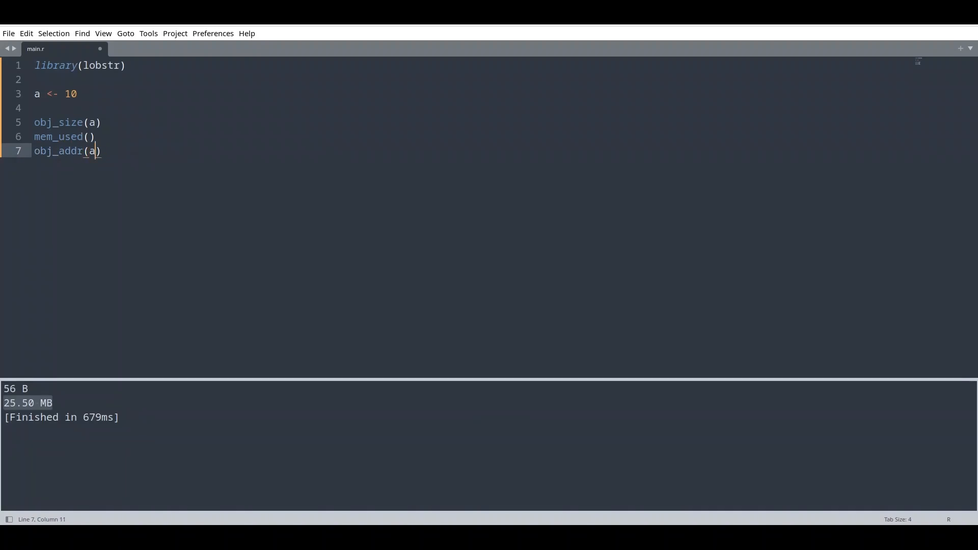
{"action": "key", "text": "ctrl+b"}
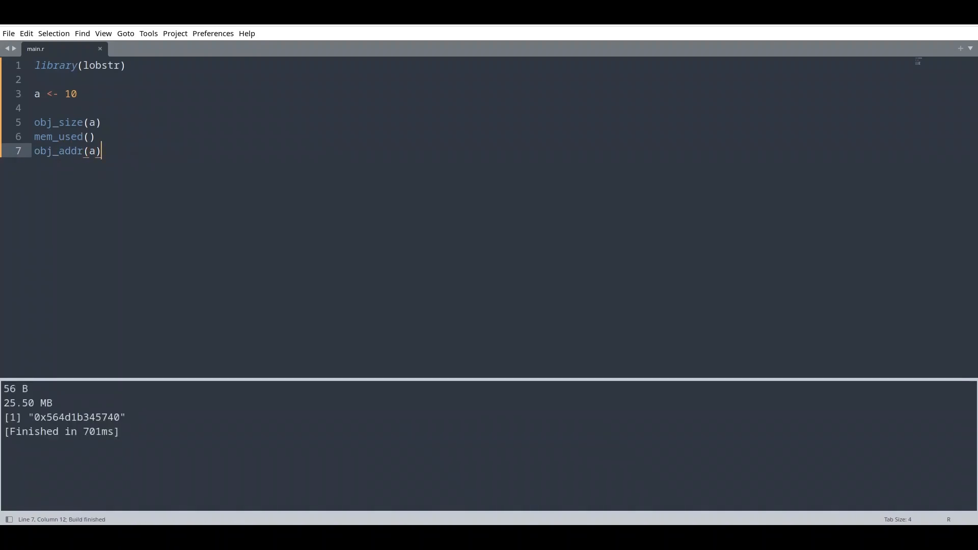
{"action": "left_click", "coordinate": [126, 417]}
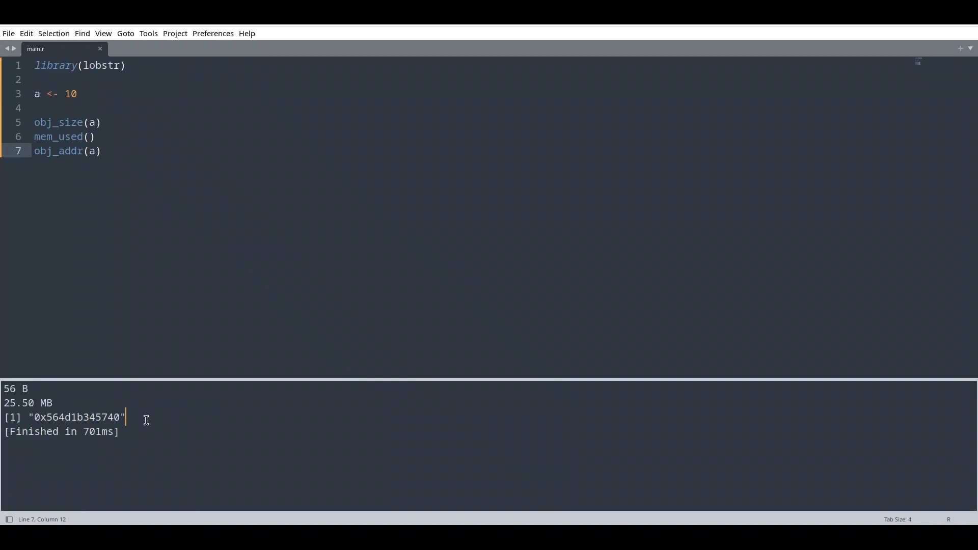
{"action": "mouse_move", "coordinate": [29, 417]}
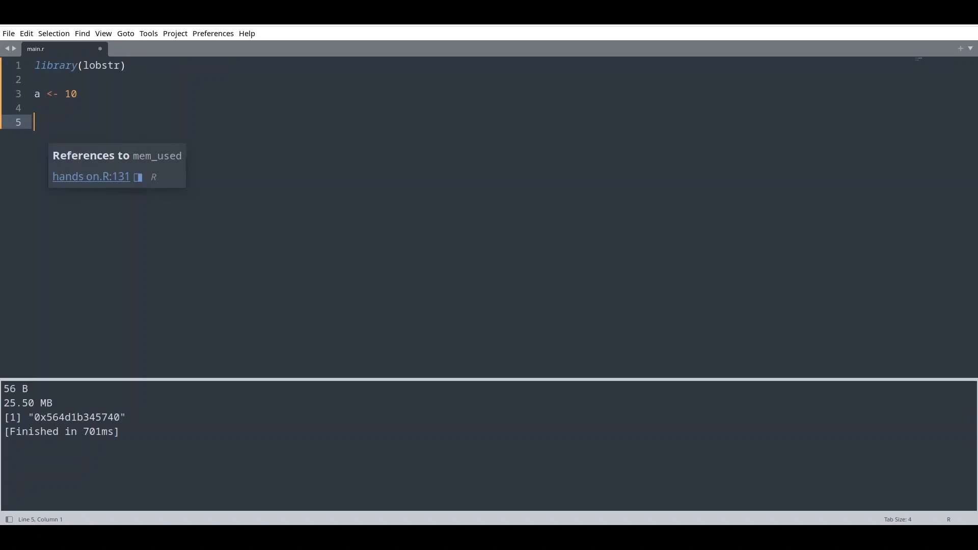
- Define fun <- function(x){ obj_addr(x) } in place of the memory lines
{"action": "type", "text": "fun <-"}
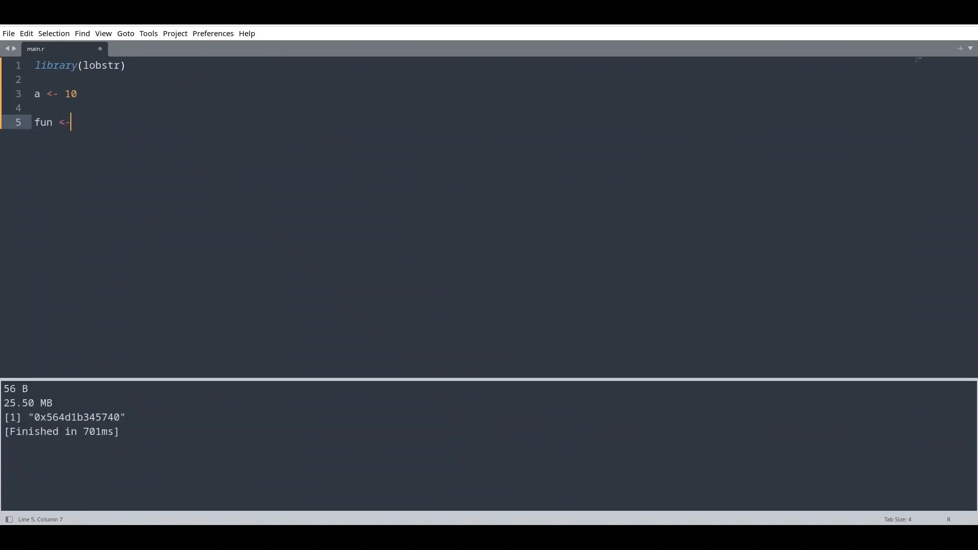
{"action": "type", "text": "funcf"}
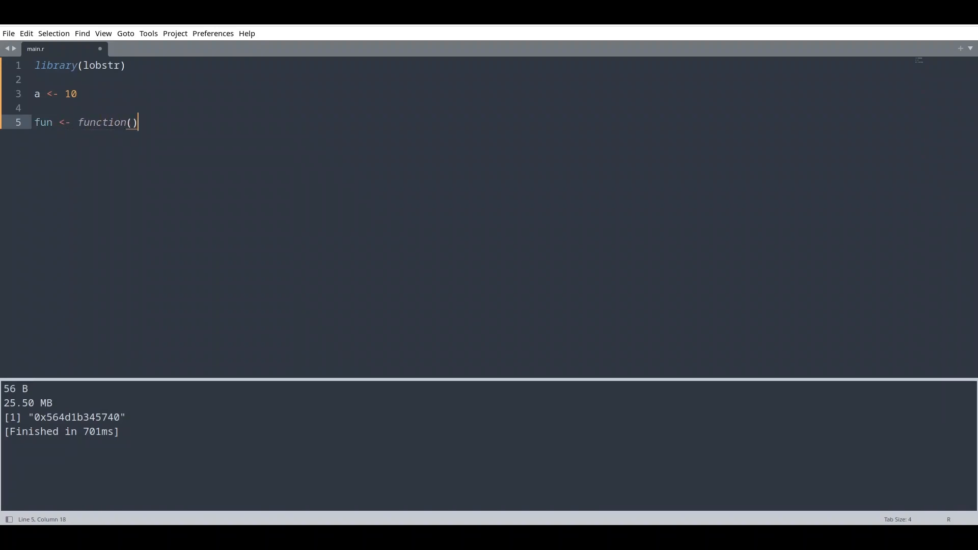
{"action": "type", "text": "x"}
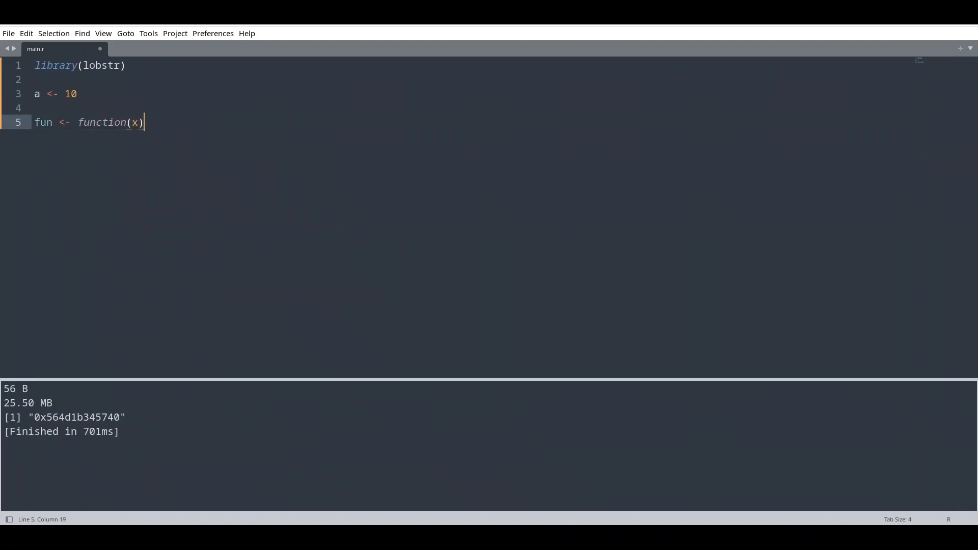
{"action": "type", "text": "{"}
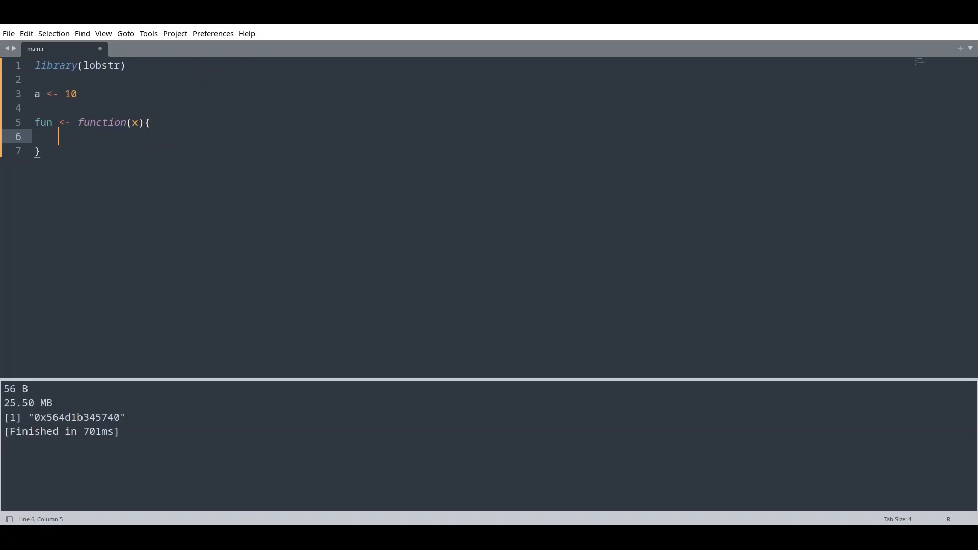
{"action": "type", "text": "obj_a"}
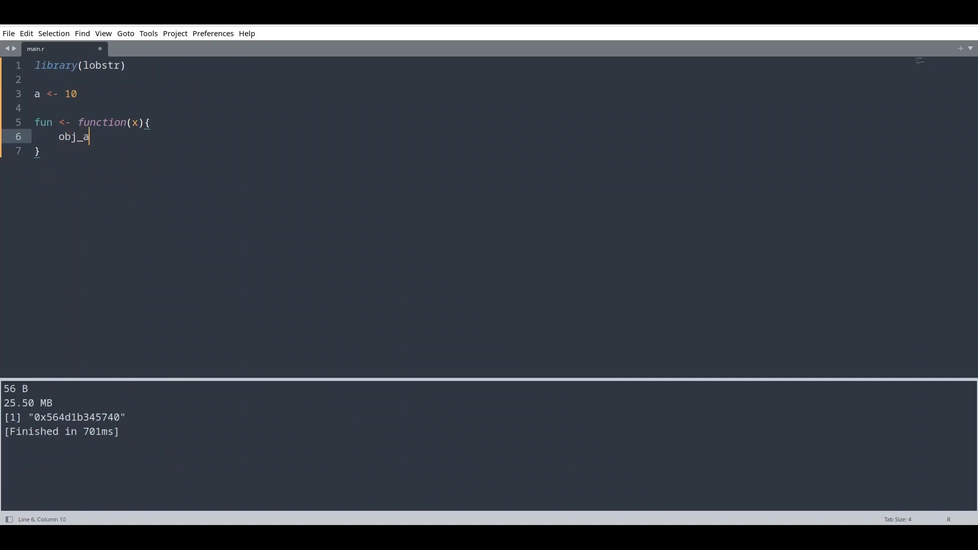
{"action": "type", "text": "ddr(0"}
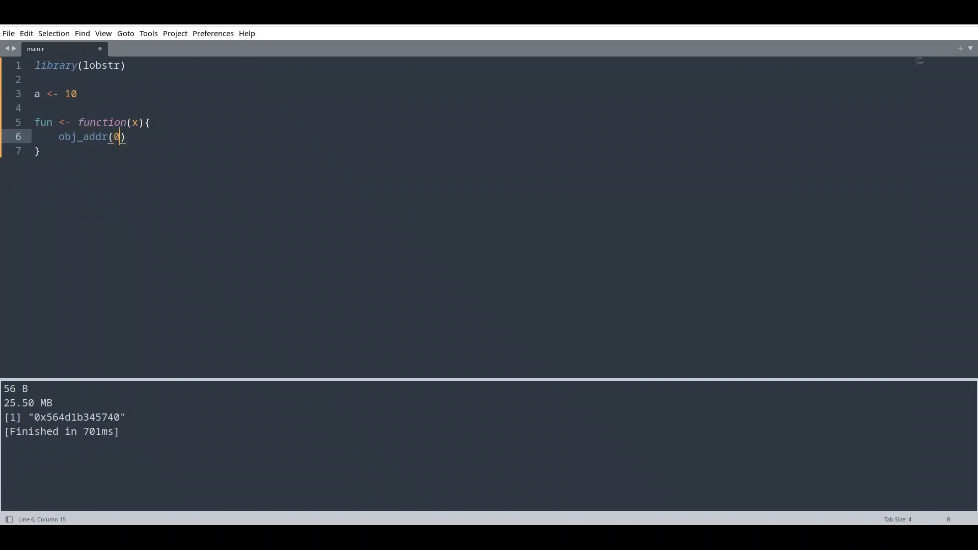
{"action": "type", "text": "x"}
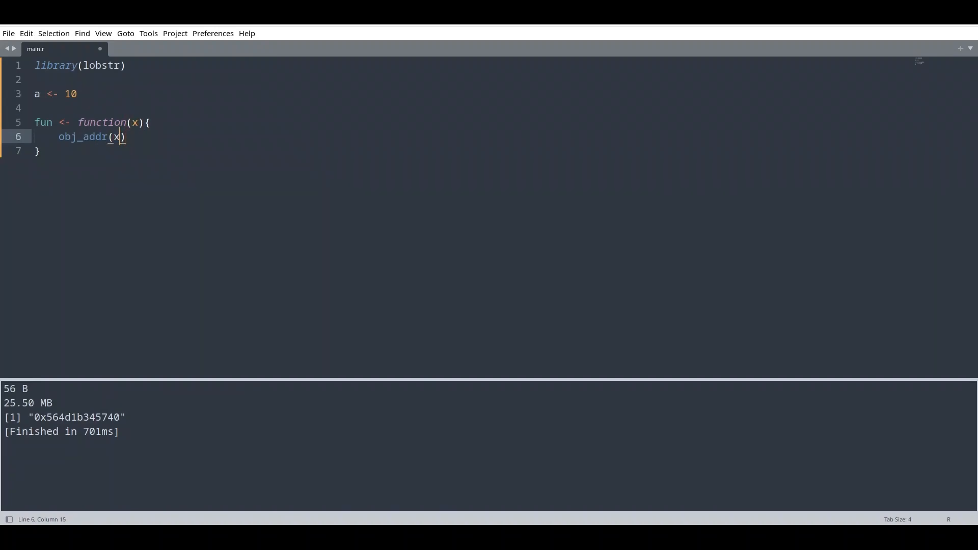
- Call fun(a) below the function, then select the obj_addr(x) body
{"action": "key", "text": "enter"}
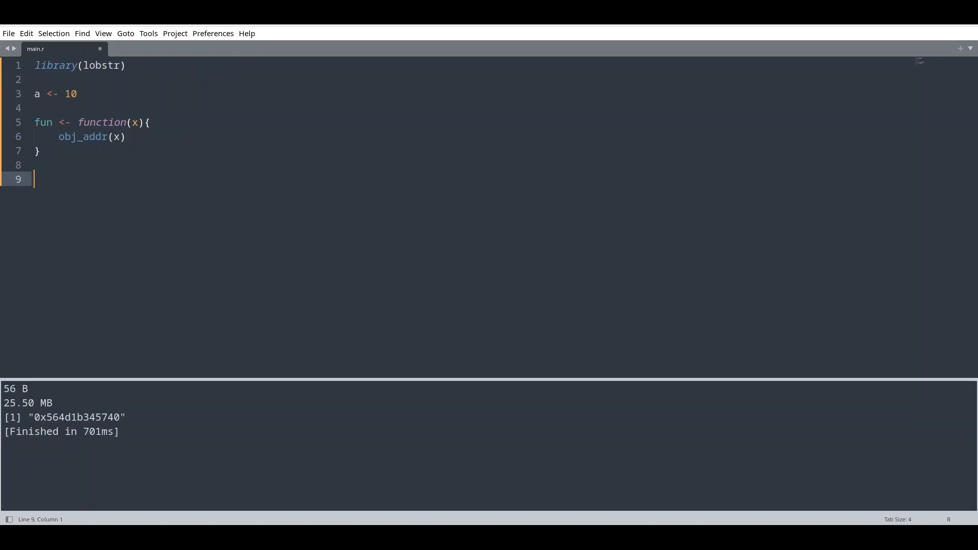
{"action": "type", "text": "fun("}
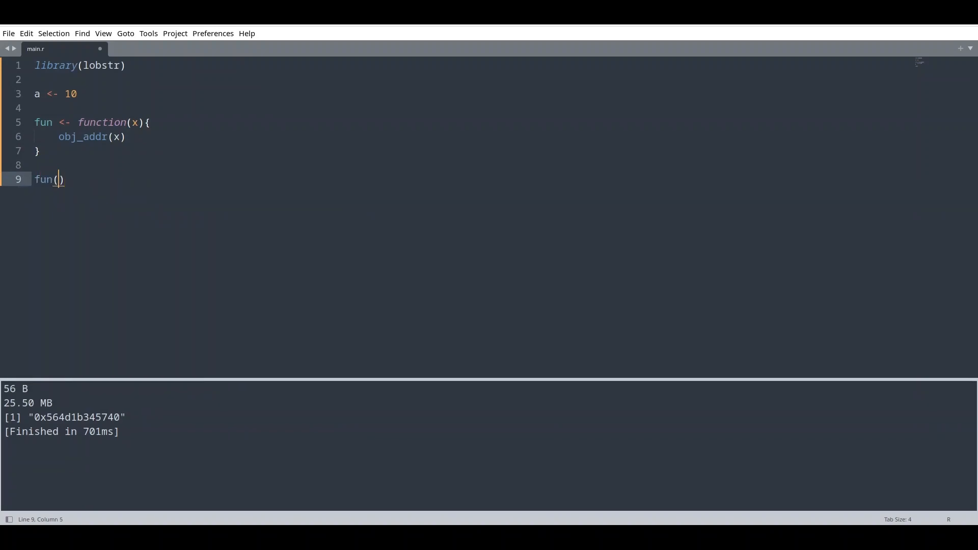
{"action": "type", "text": "a"}
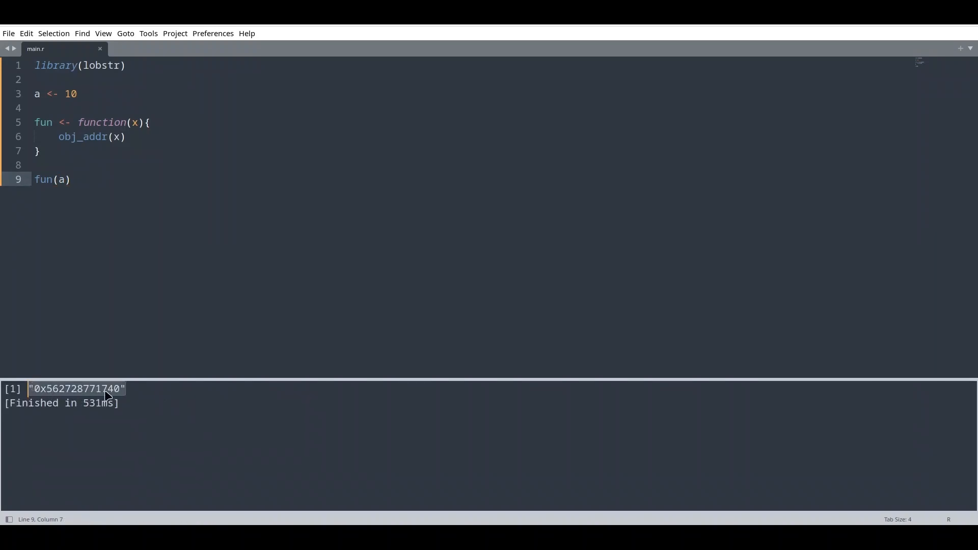
{"action": "mouse_move", "coordinate": [94, 300]}
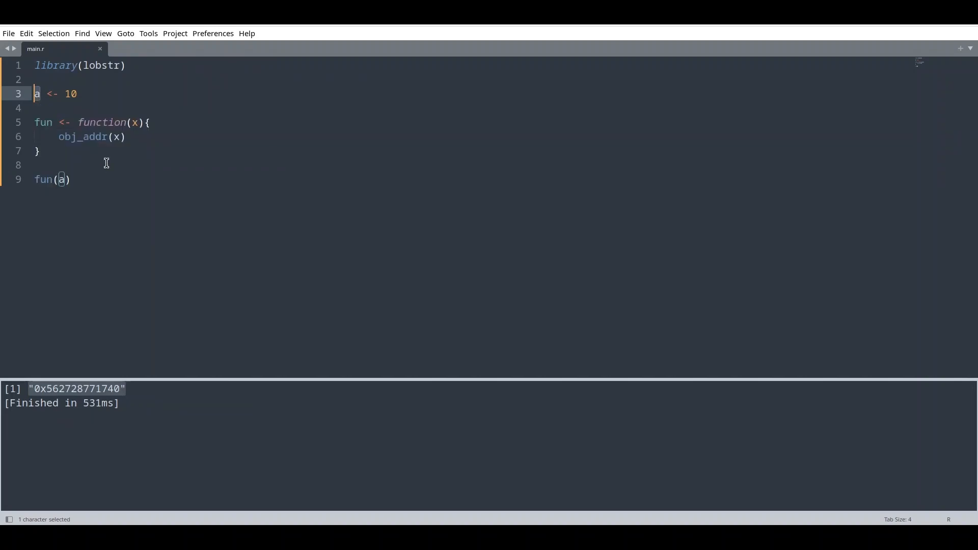
{"action": "mouse_move", "coordinate": [128, 137]}
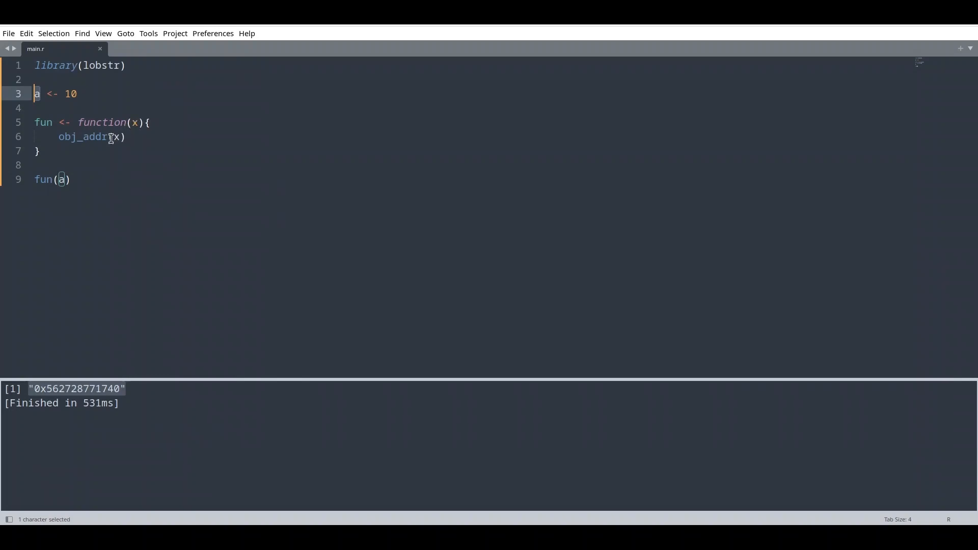
{"action": "left_click_drag", "start_coordinate": [36, 94], "coordinate": [77, 93]}
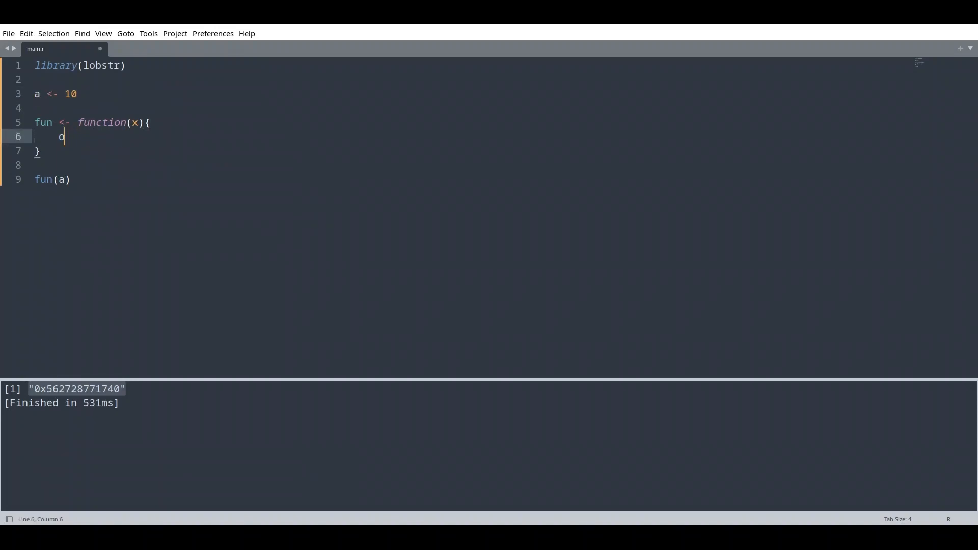
- Add x <- x + 1 inside fun and obj_addr(a) before it, then run
{"action": "type", "text": "x <-"}
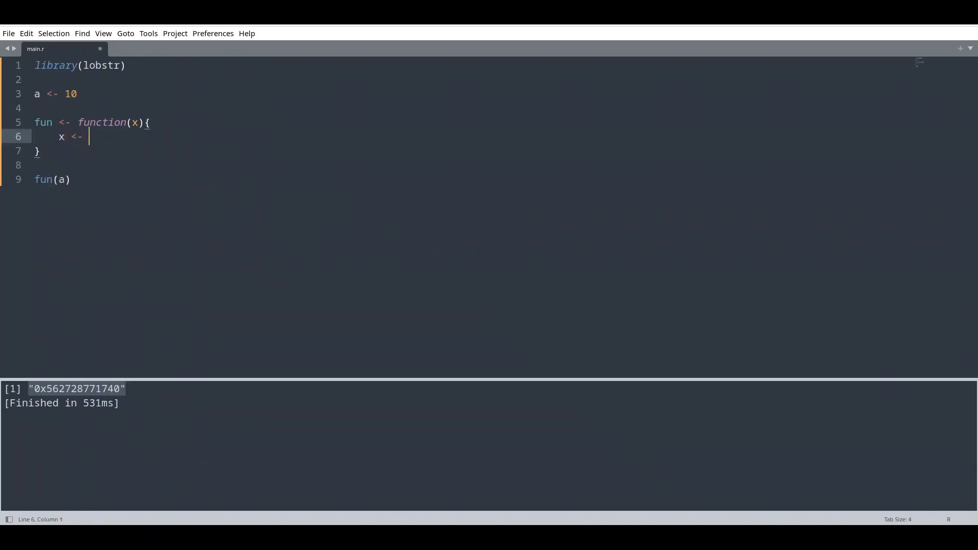
{"action": "type", "text": "x +"}
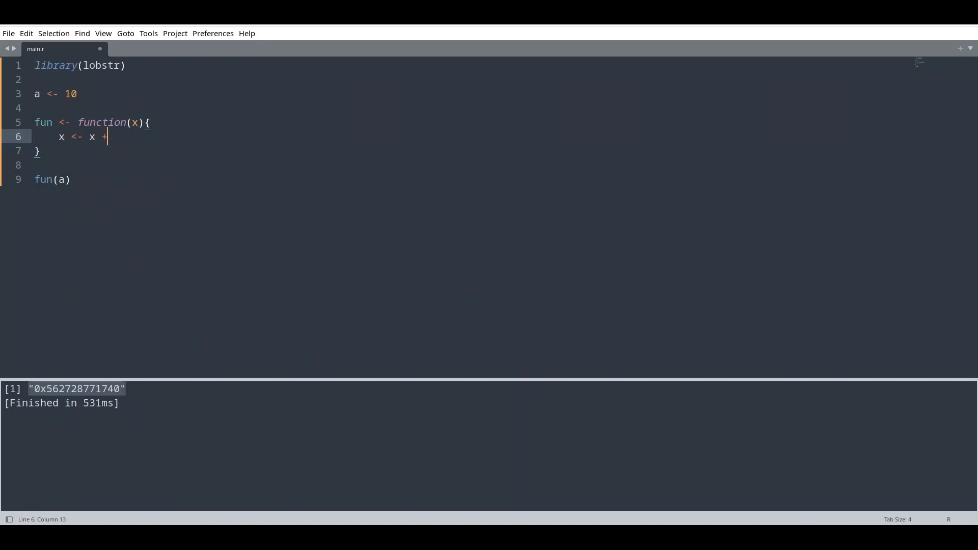
{"action": "type", "text": "1"}
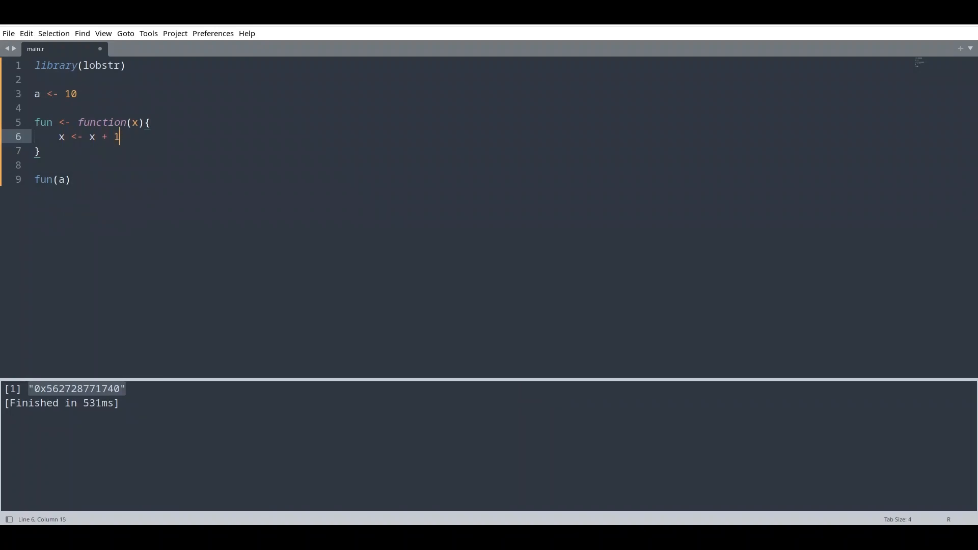
{"action": "left_click", "coordinate": [71, 136]}
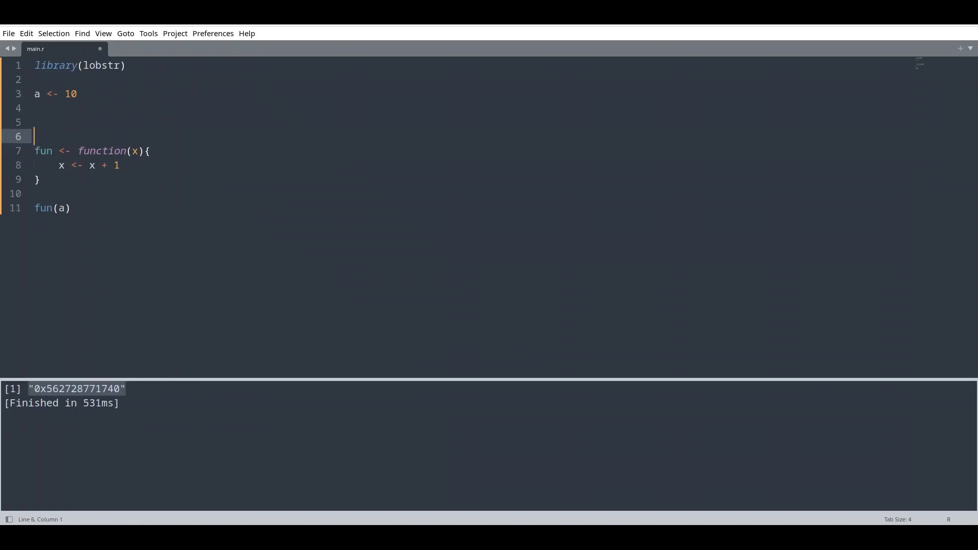
{"action": "type", "text": "obj_addr(a"}
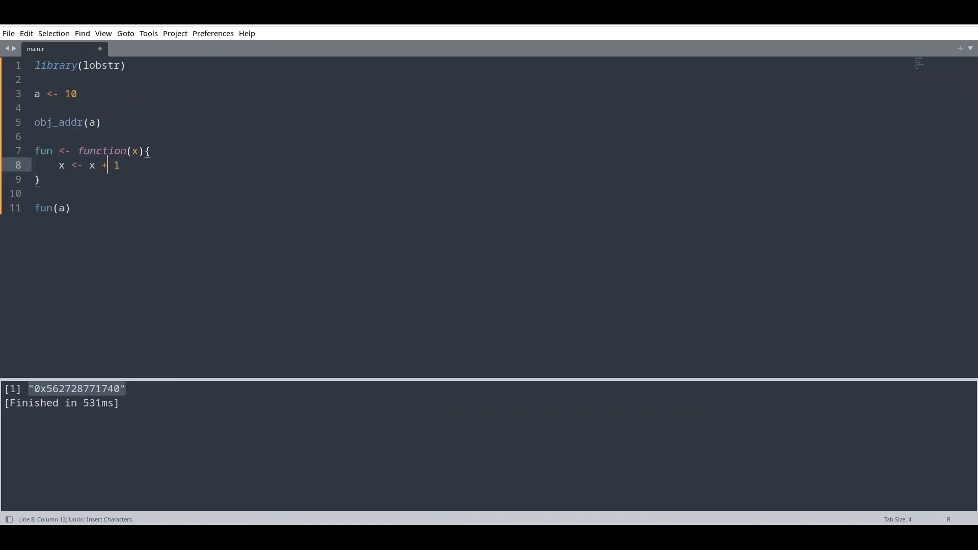
{"action": "key", "text": "Return"}
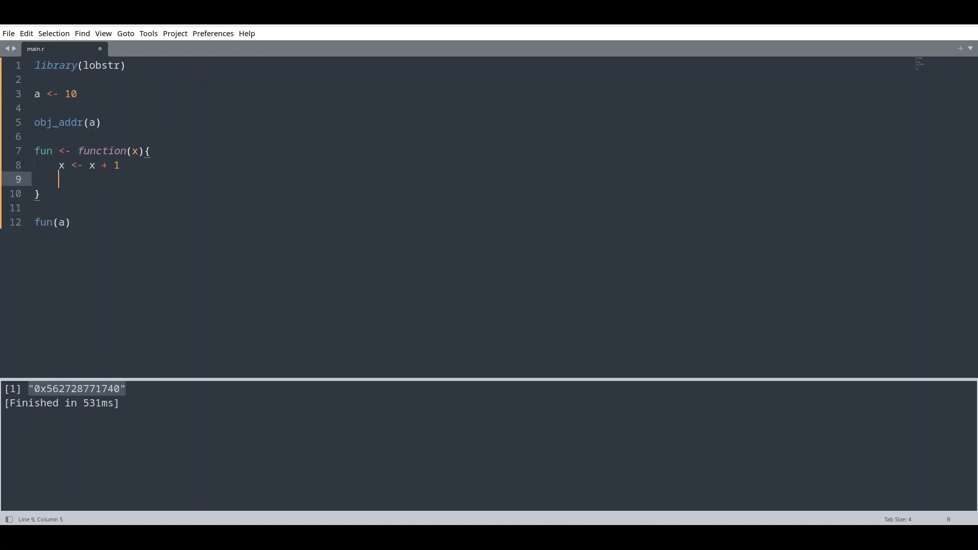
{"action": "type", "text": "obj_addr(x"}
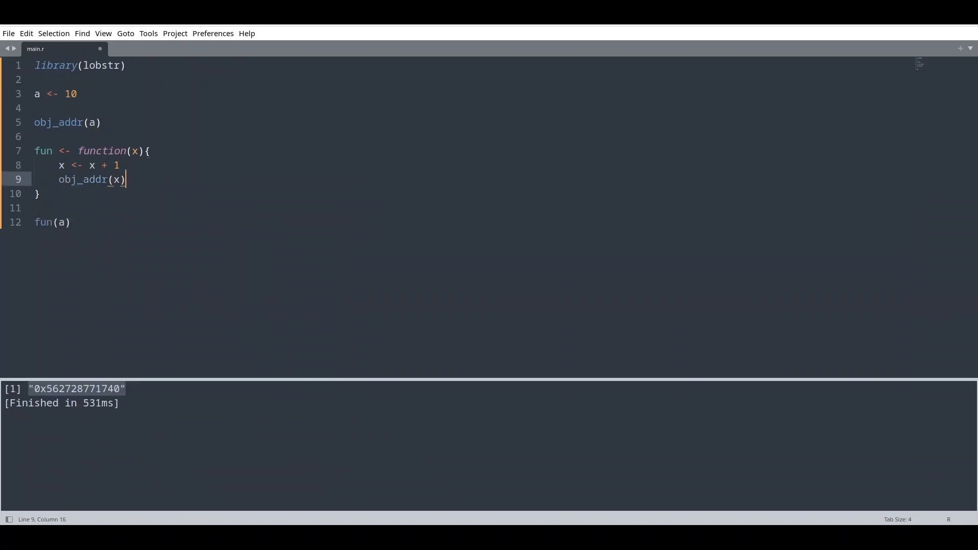
{"action": "key", "text": "ctrl+b"}
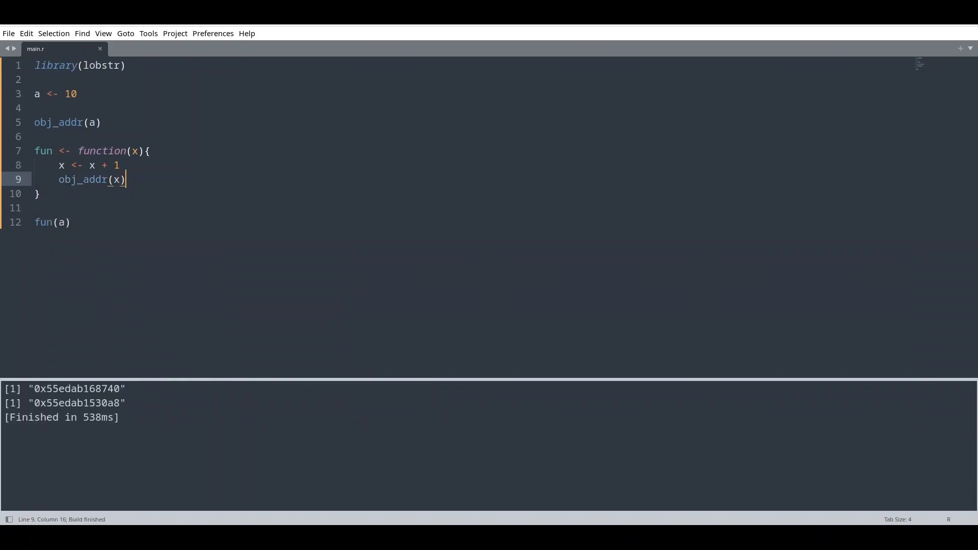
{"action": "mouse_move", "coordinate": [139, 196]}
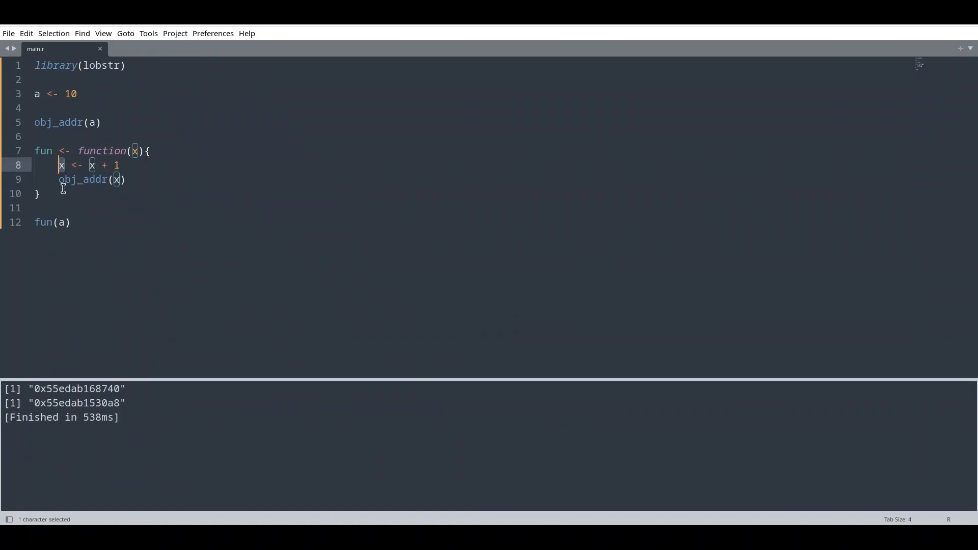
- Delete the fun definition, add a <- a + 1, and change fun(a) to obj_addr(a)
{"action": "left_click_drag", "start_coordinate": [59, 165], "coordinate": [125, 180]}
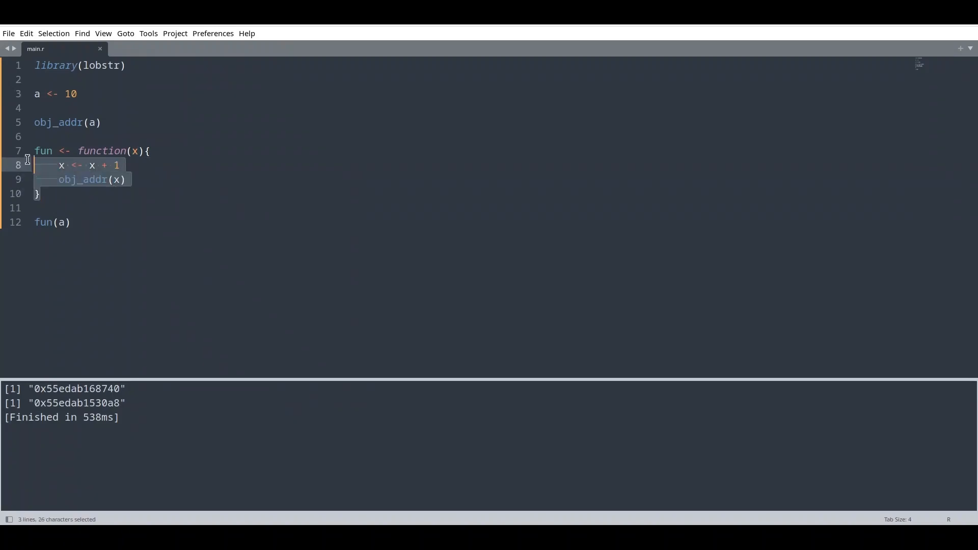
{"action": "key", "text": "Delete"}
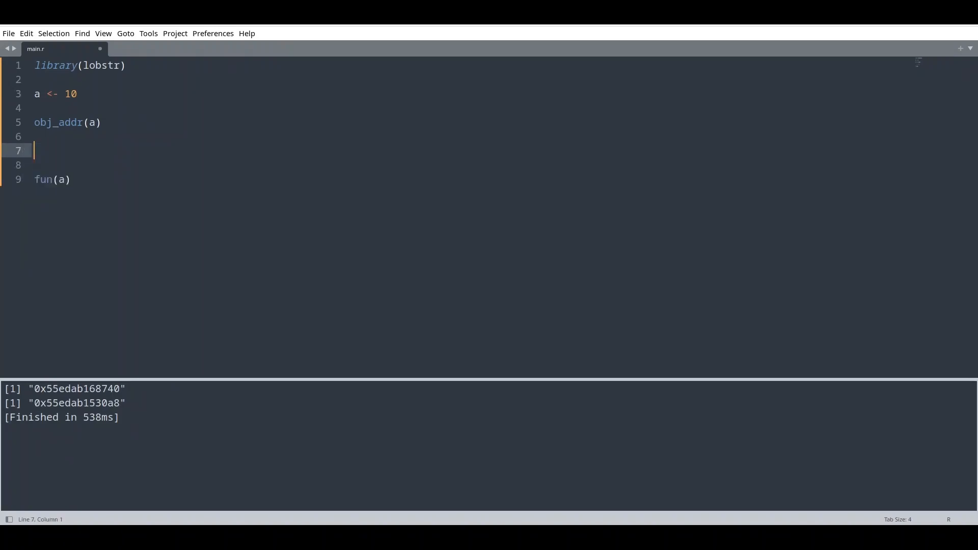
{"action": "type", "text": "a <- a"}
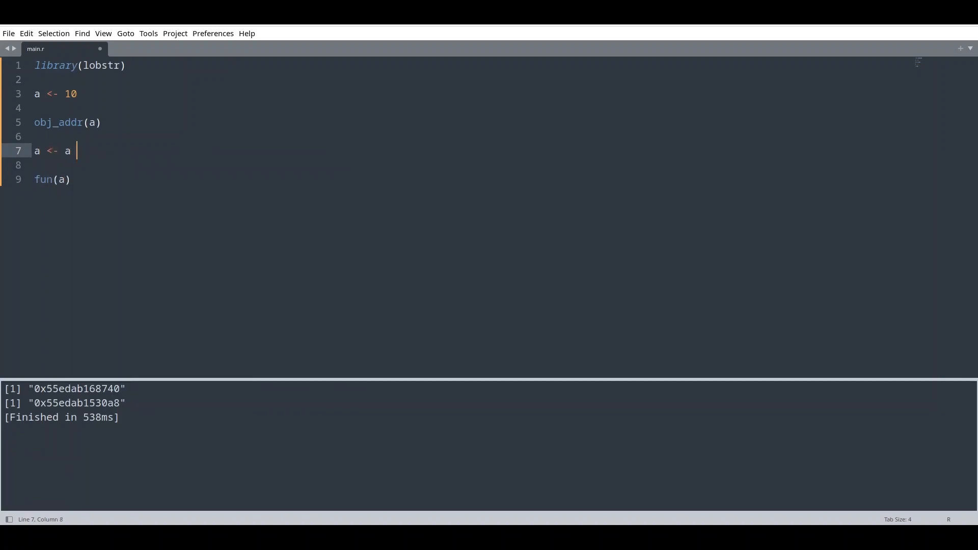
{"action": "type", "text": "+ 1"}
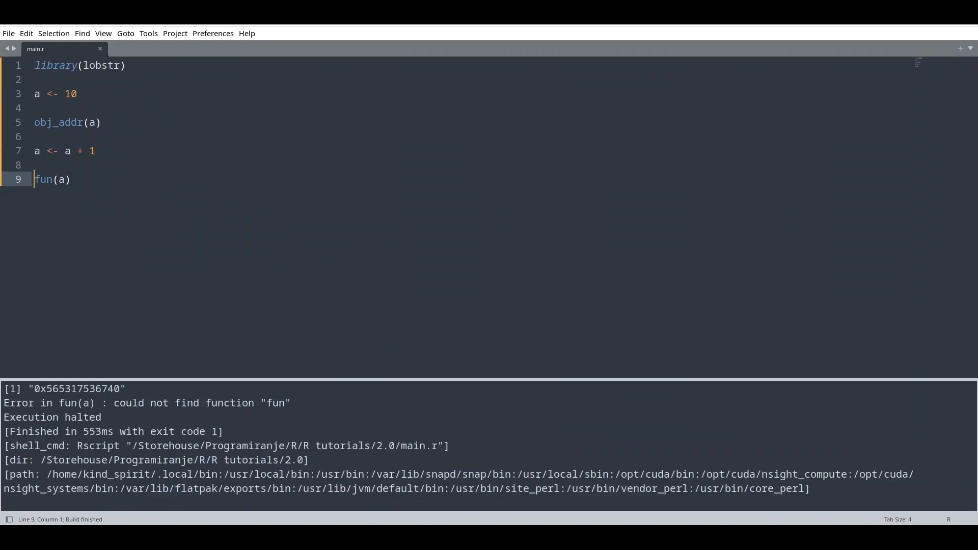
{"action": "key", "text": "BackSpace"}
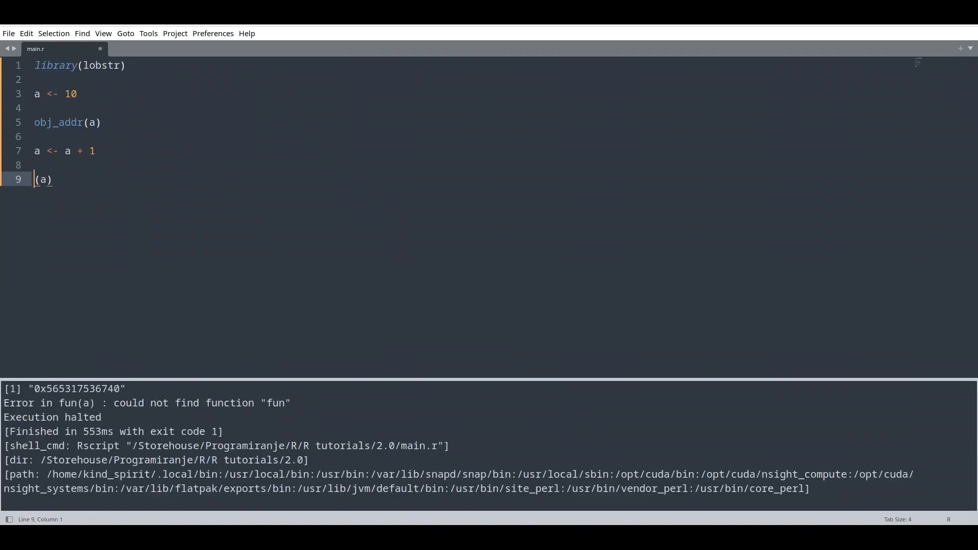
{"action": "type", "text": "obj_addr"}
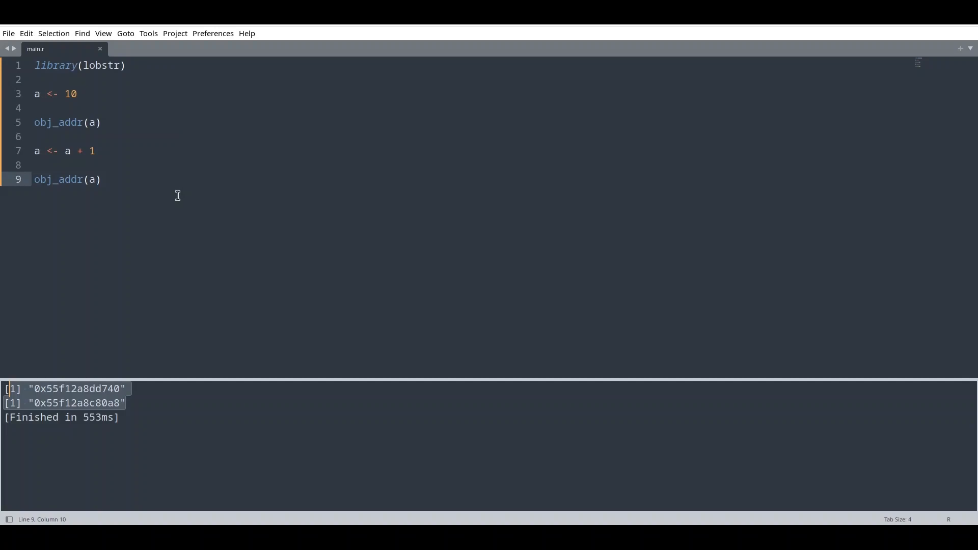
- Change the lines to b <- a and obj_addr(b), then run to show identical addresses
{"action": "left_click", "coordinate": [95, 150]}
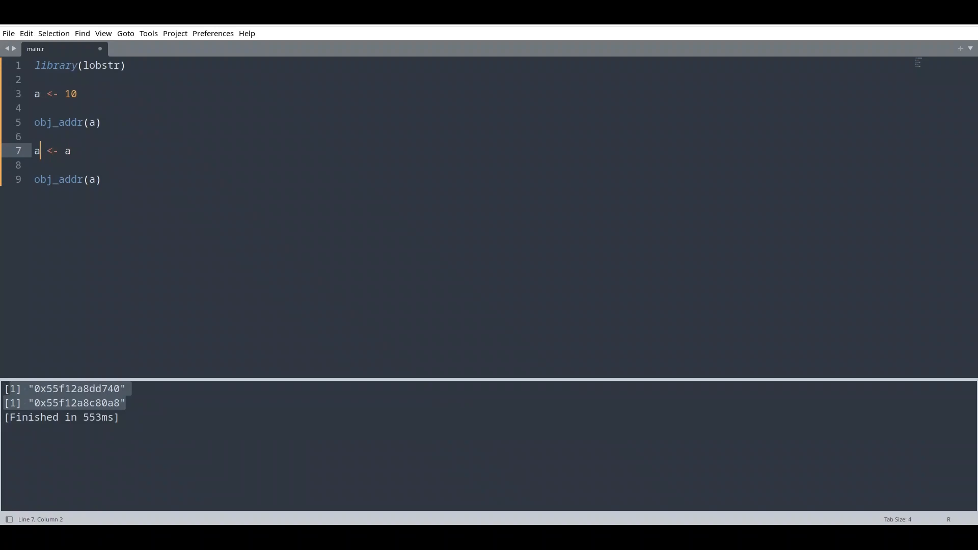
{"action": "type", "text": "b"}
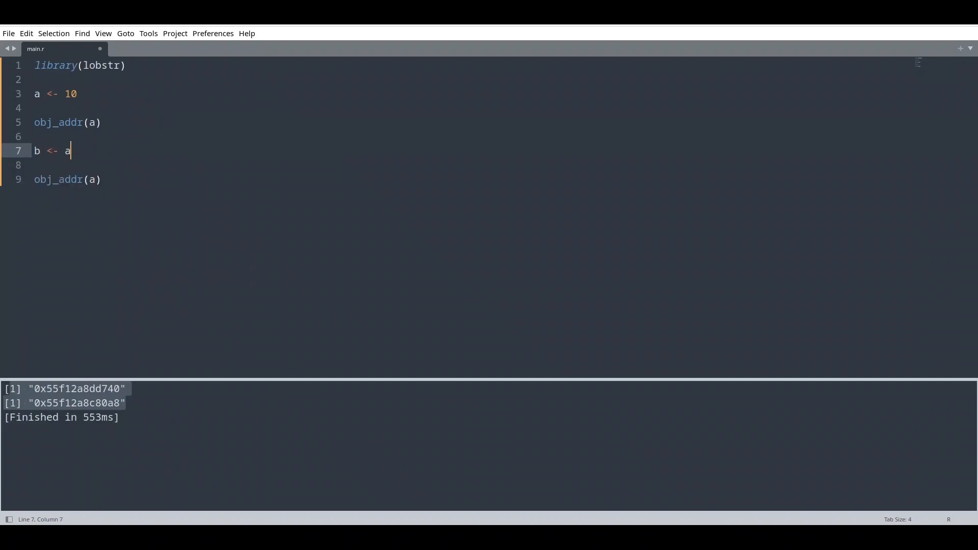
{"action": "type", "text": "b"}
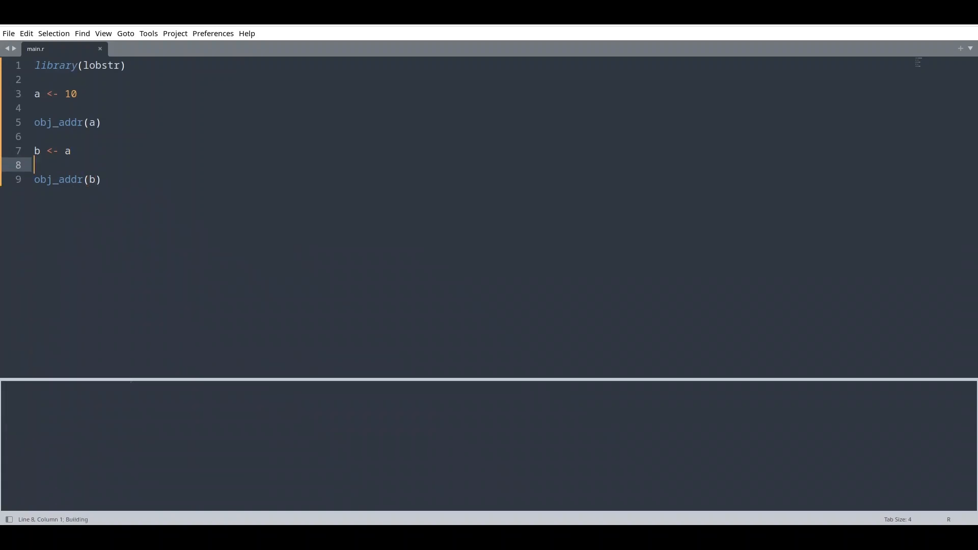
{"action": "key", "text": "ctrl+b"}
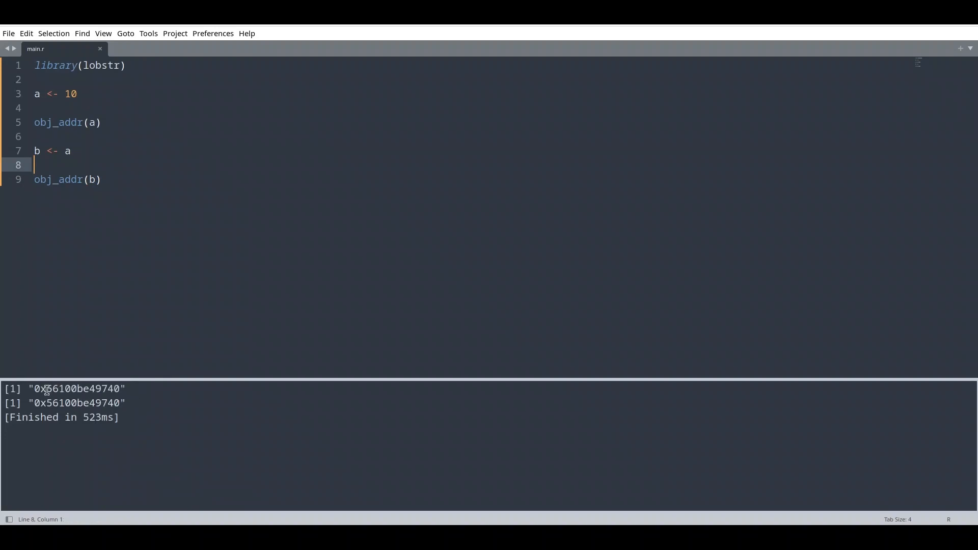
{"action": "mouse_move", "coordinate": [59, 153]}
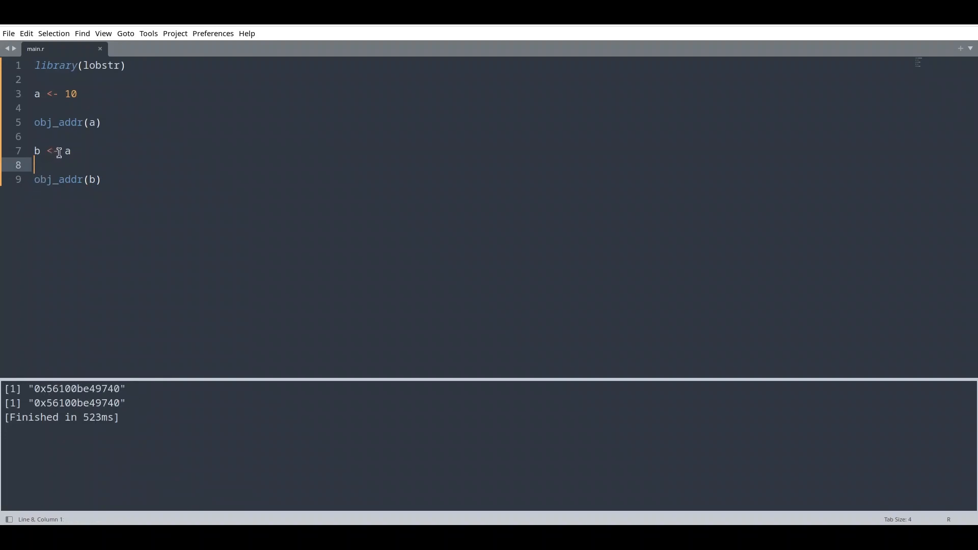
- Wrap a in c() so line 7 reads b <- c(a), and run it
{"action": "type", "text": "c("}
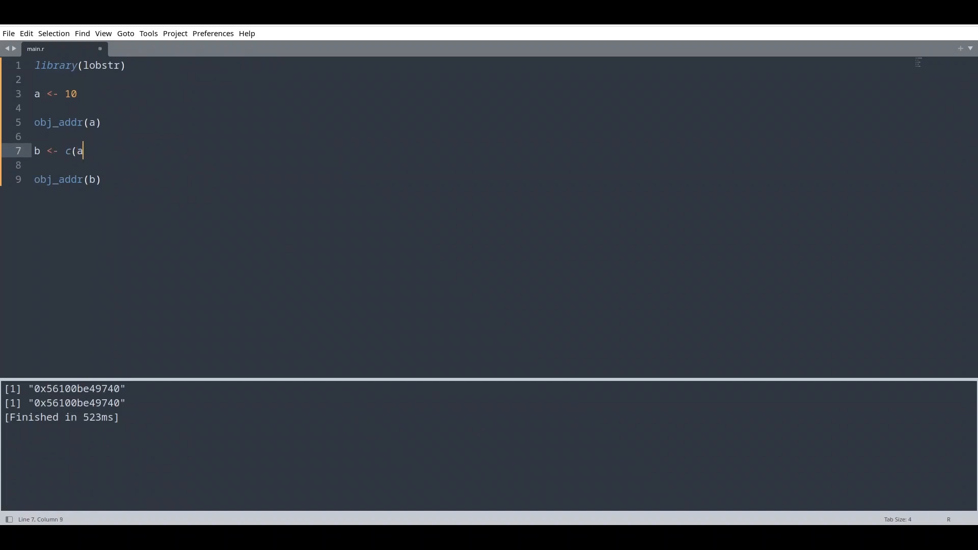
{"action": "type", "text": ")"}
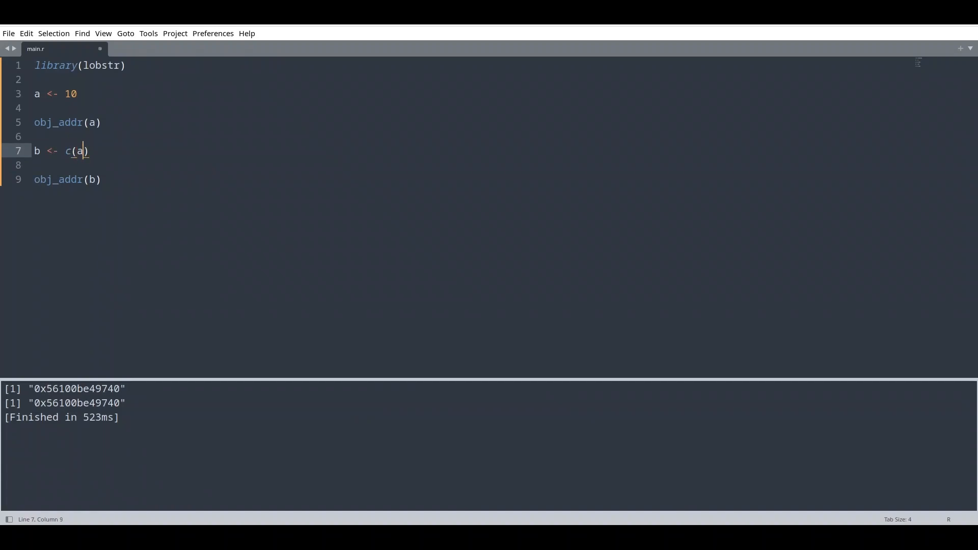
{"action": "left_click", "coordinate": [93, 122]}
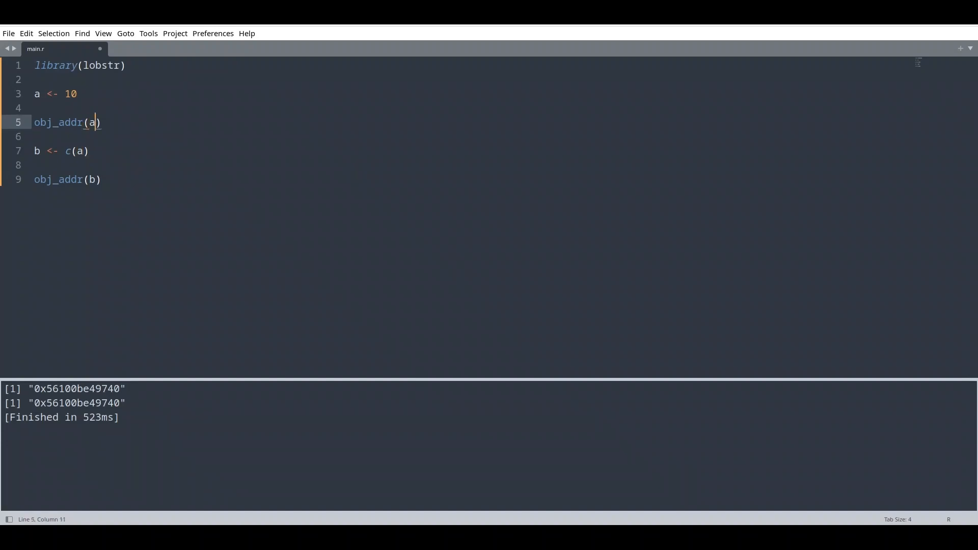
{"action": "left_click", "coordinate": [88, 150]}
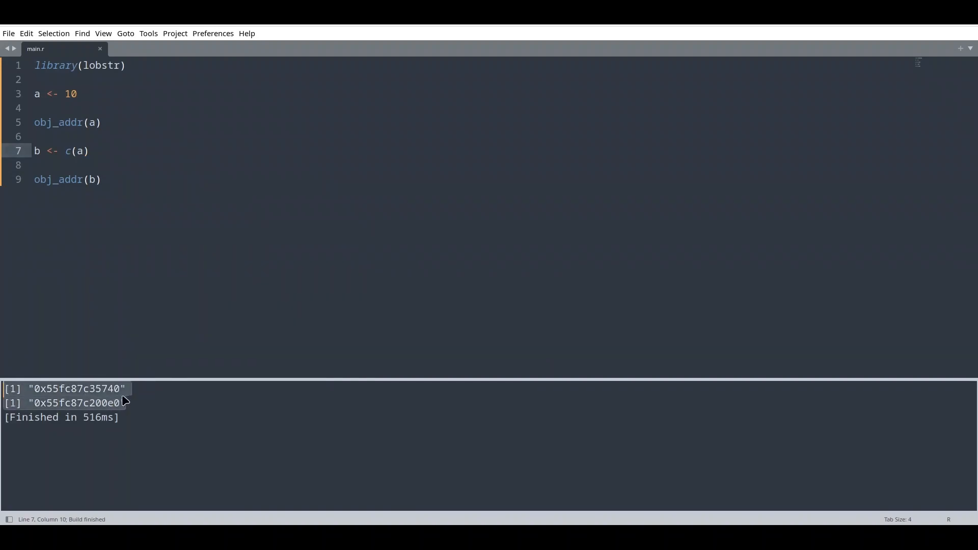
- Duplicate the b <- c(a) line and remove c() from the upper copy, giving b <- a
{"action": "left_click", "coordinate": [89, 151]}
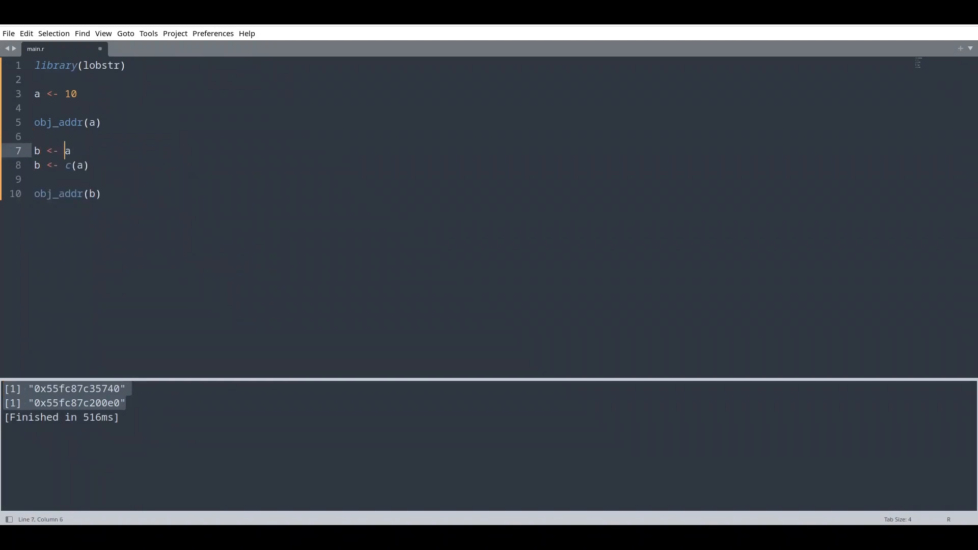
{"action": "left_click", "coordinate": [39, 150]}
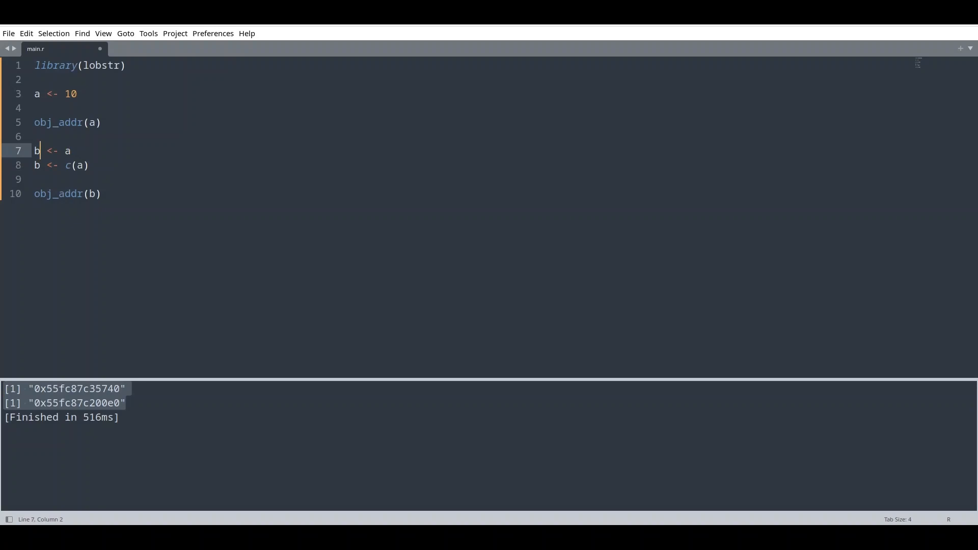
{"action": "left_click", "coordinate": [89, 165]}
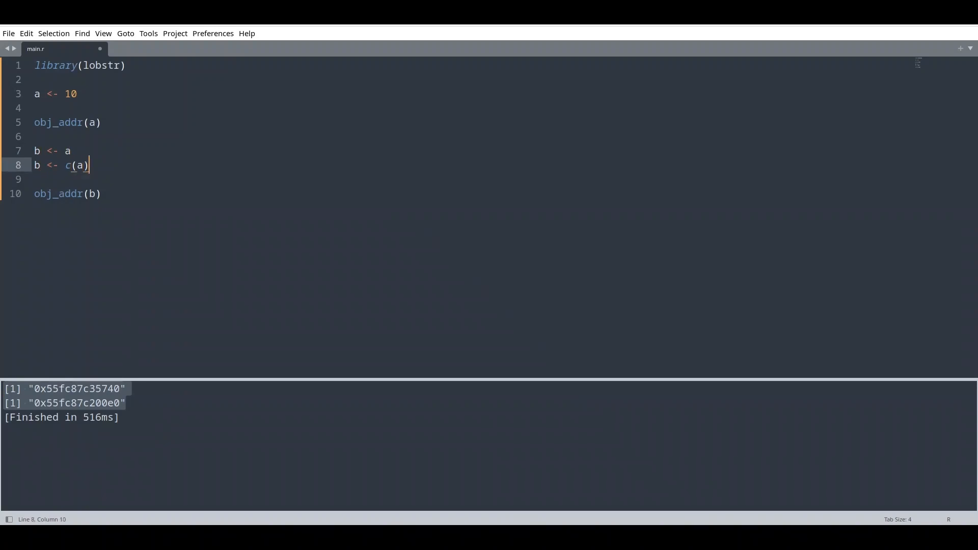
{"action": "left_click", "coordinate": [44, 164]}
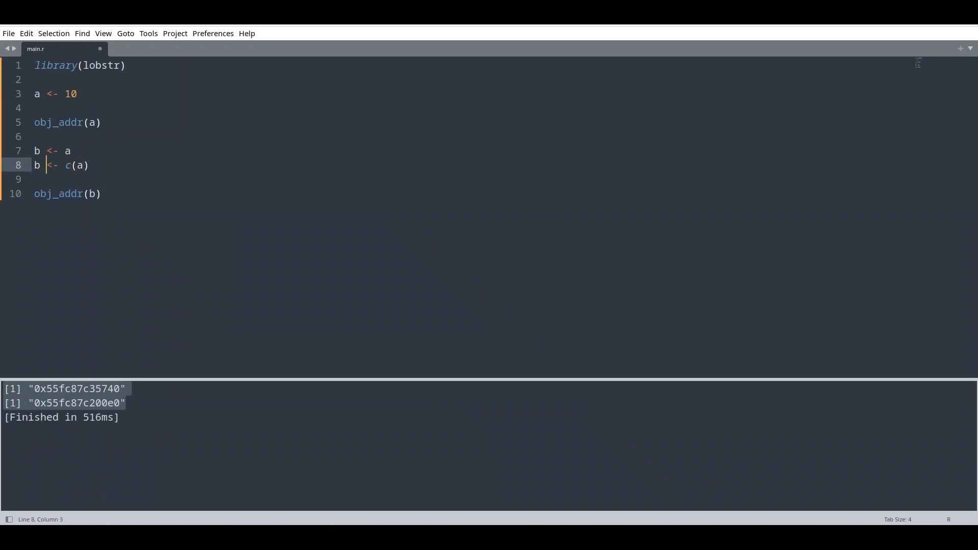